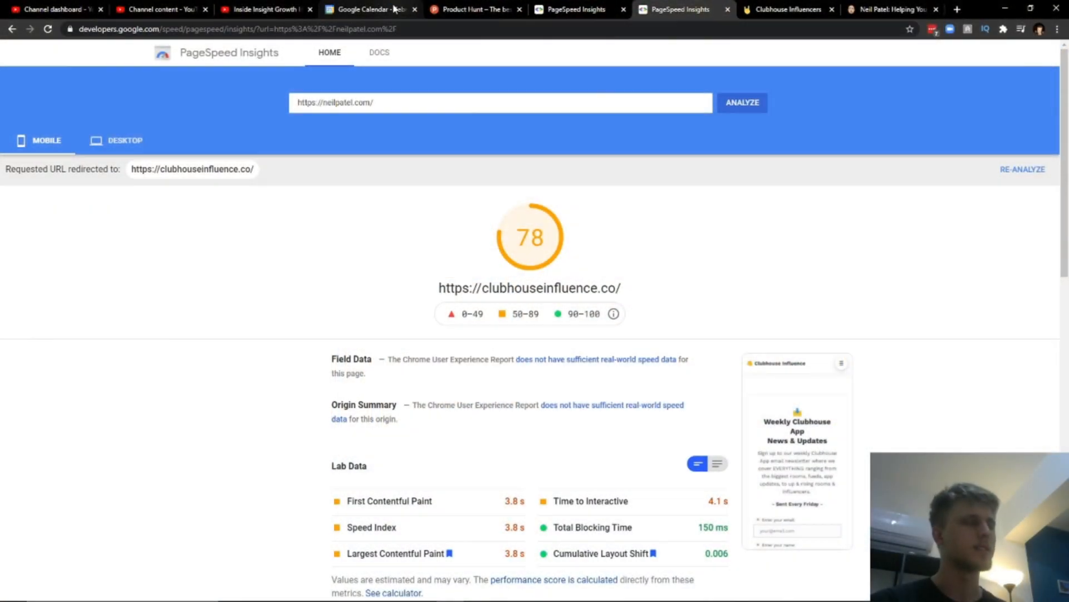
{"action": "mouse_move", "coordinate": [369, 9]}
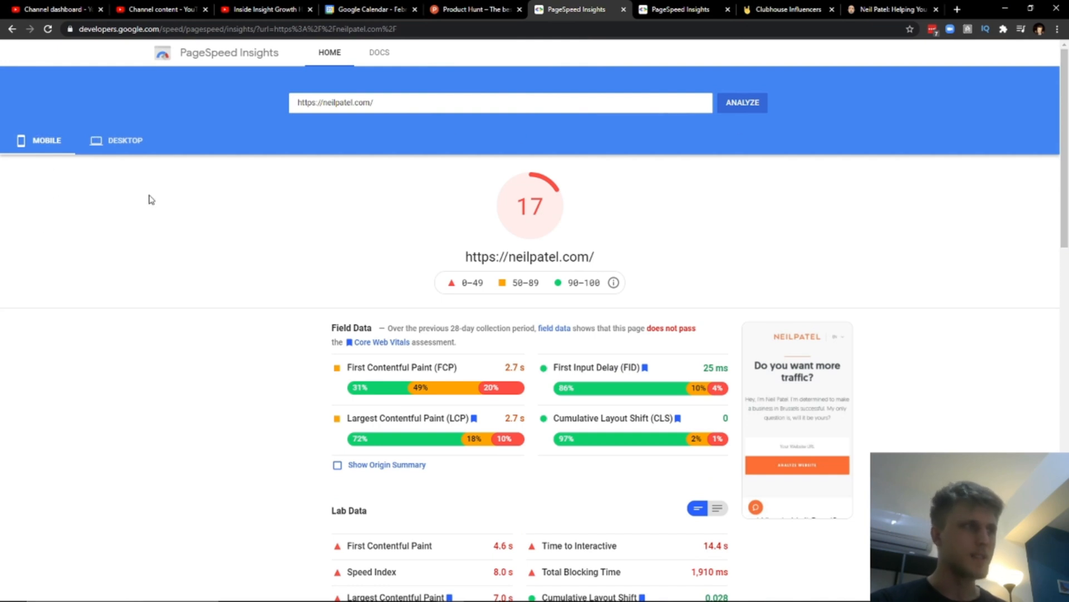
Step: Switch the clubhouseinfluence.co report to desktop results, scoring 94
{"action": "left_click", "coordinate": [125, 141]}
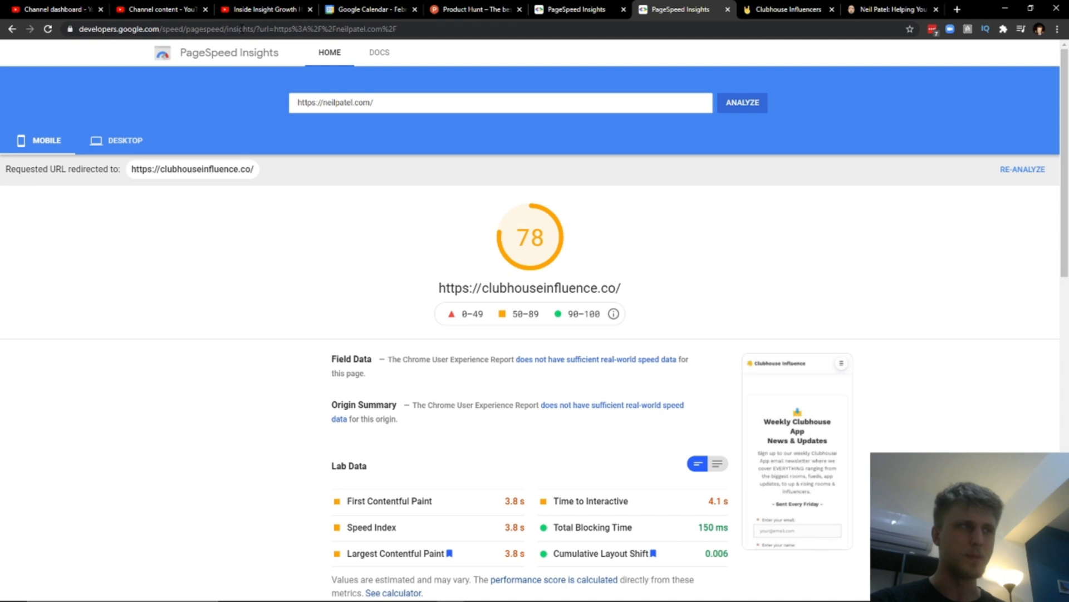
{"action": "left_click", "coordinate": [124, 141]}
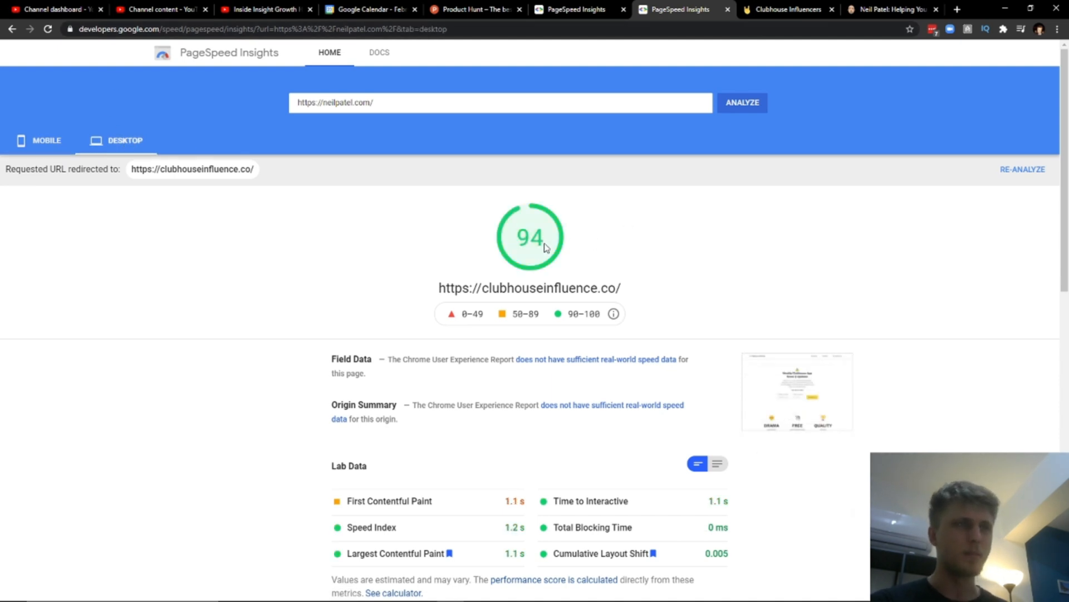
{"action": "mouse_move", "coordinate": [647, 311]}
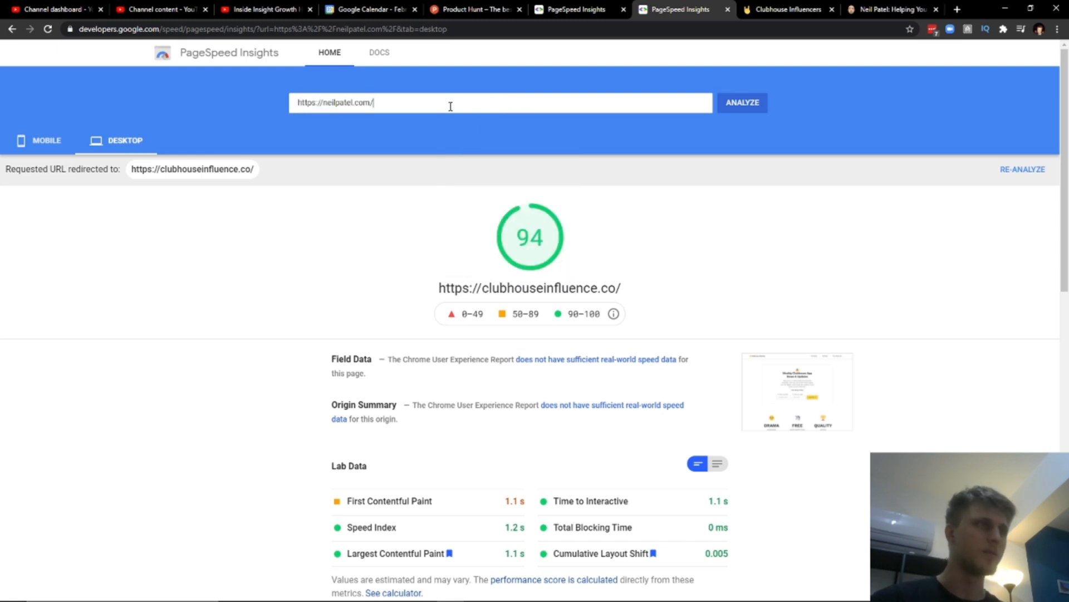
{"action": "type", "text": "www.i"}
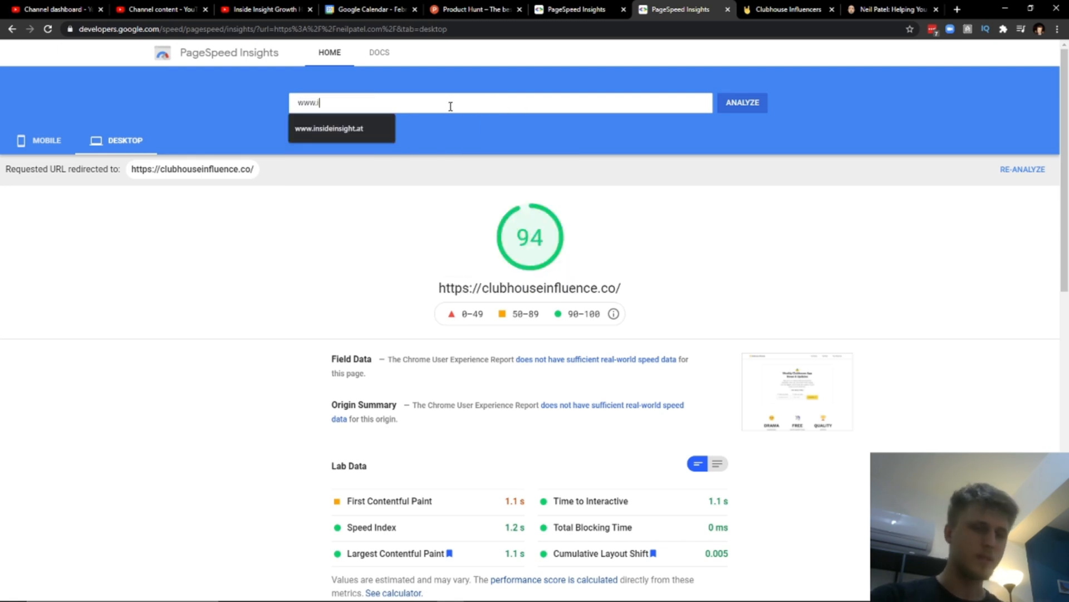
{"action": "left_click", "coordinate": [742, 102]}
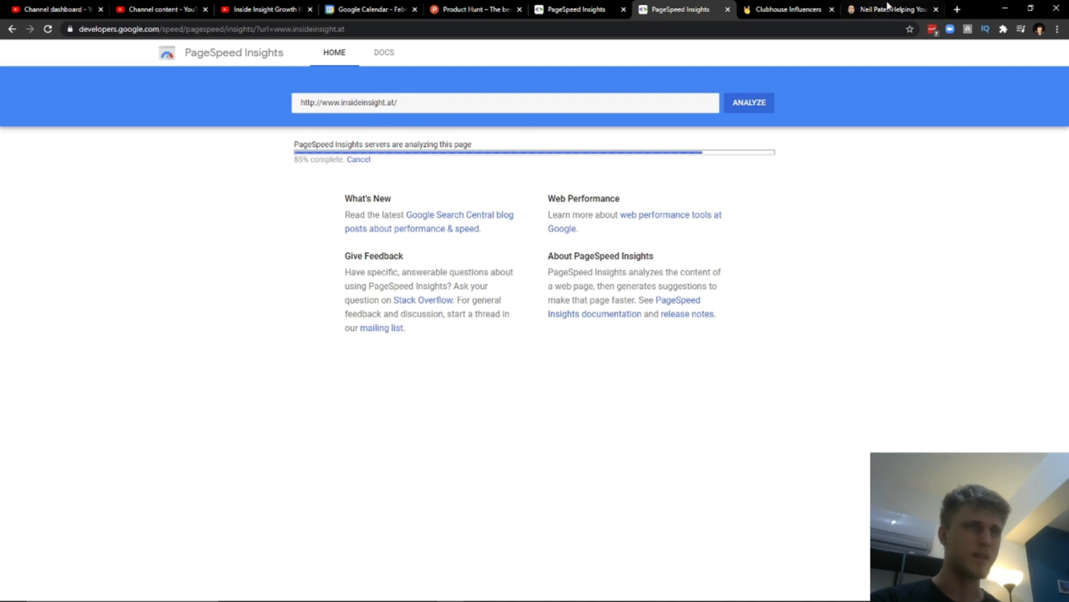
{"action": "left_click", "coordinate": [787, 9]}
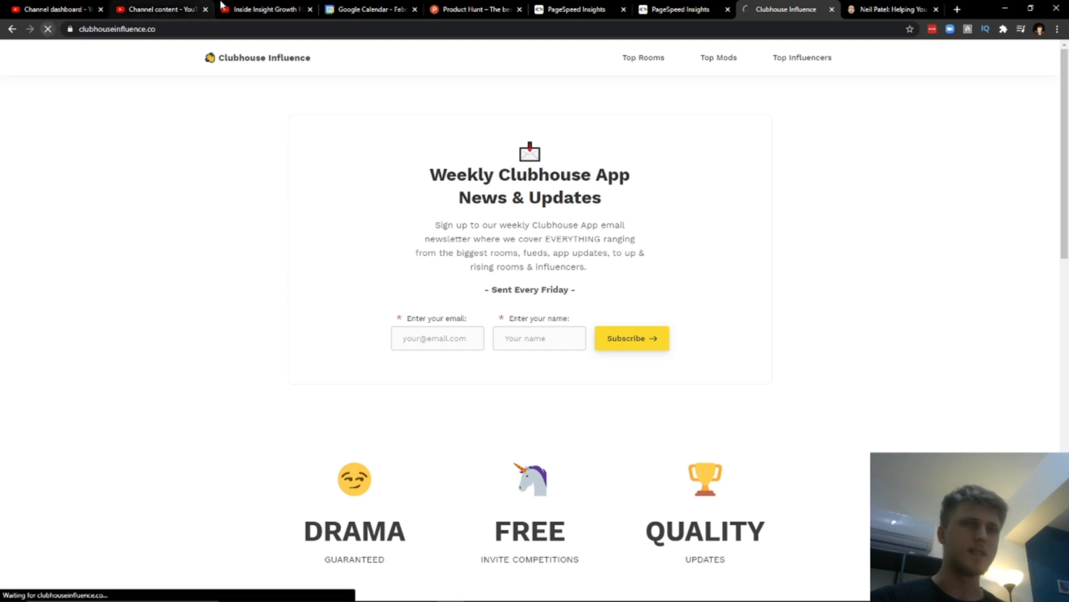
{"action": "left_click", "coordinate": [678, 9]}
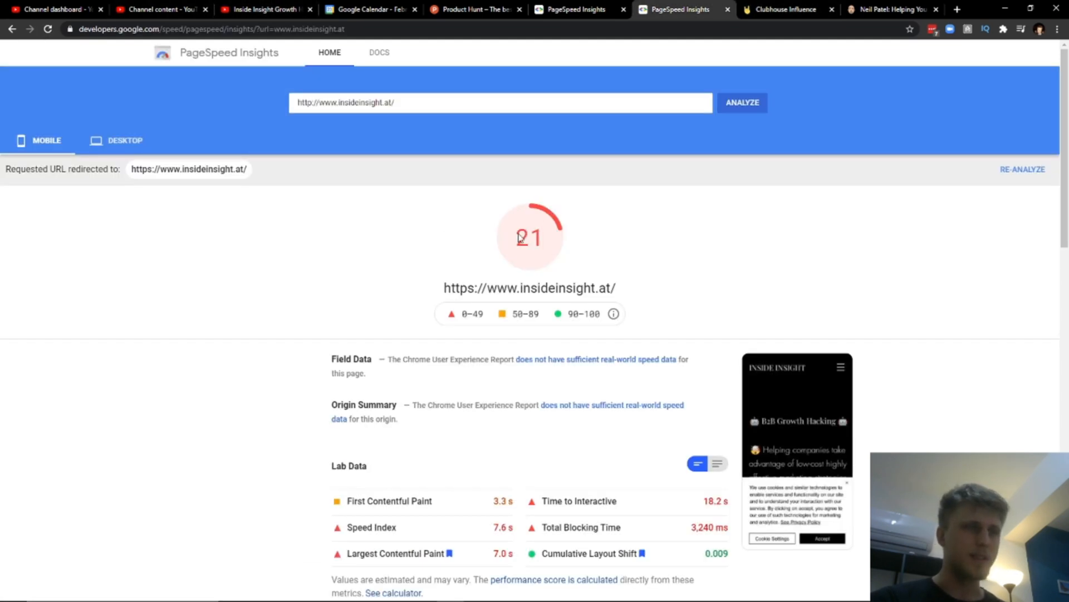
Step: View the insideinsight.at desktop report scoring 72 down to the Opportunities list
{"action": "left_click", "coordinate": [115, 140]}
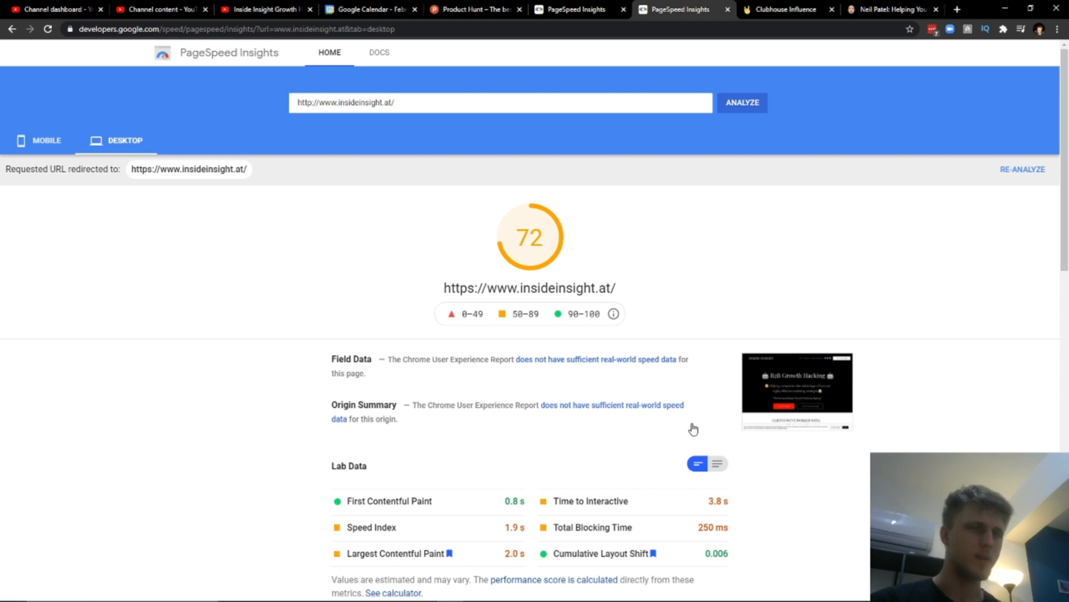
{"action": "mouse_move", "coordinate": [760, 333]}
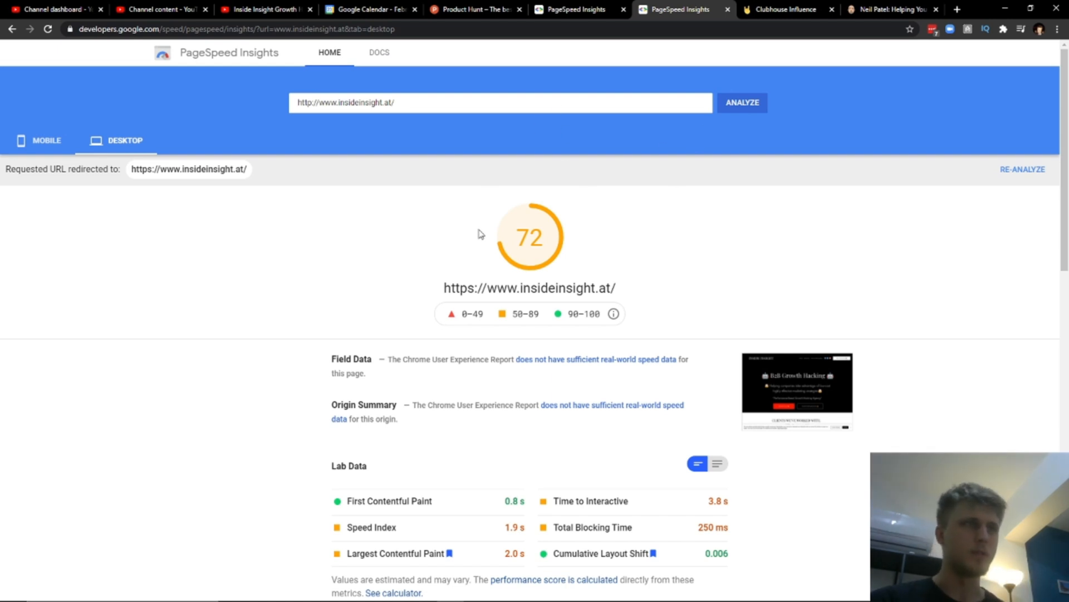
{"action": "scroll", "scroll_direction": "down", "scroll_amount": 3}
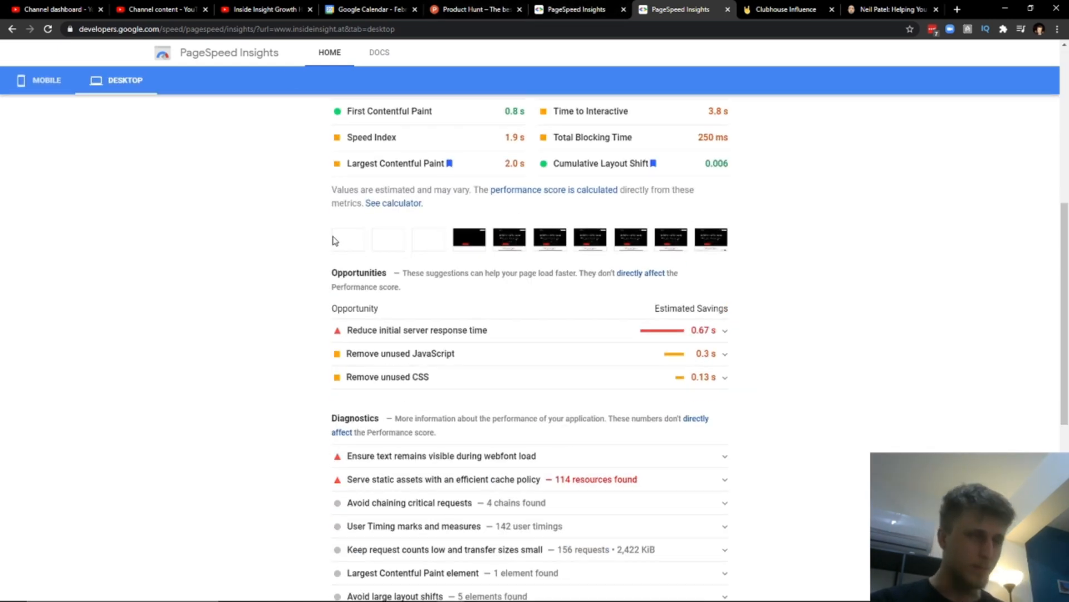
Step: Browse the Clubhouse Influence site, then switch to the neilpatel.com tab
{"action": "left_click", "coordinate": [784, 10]}
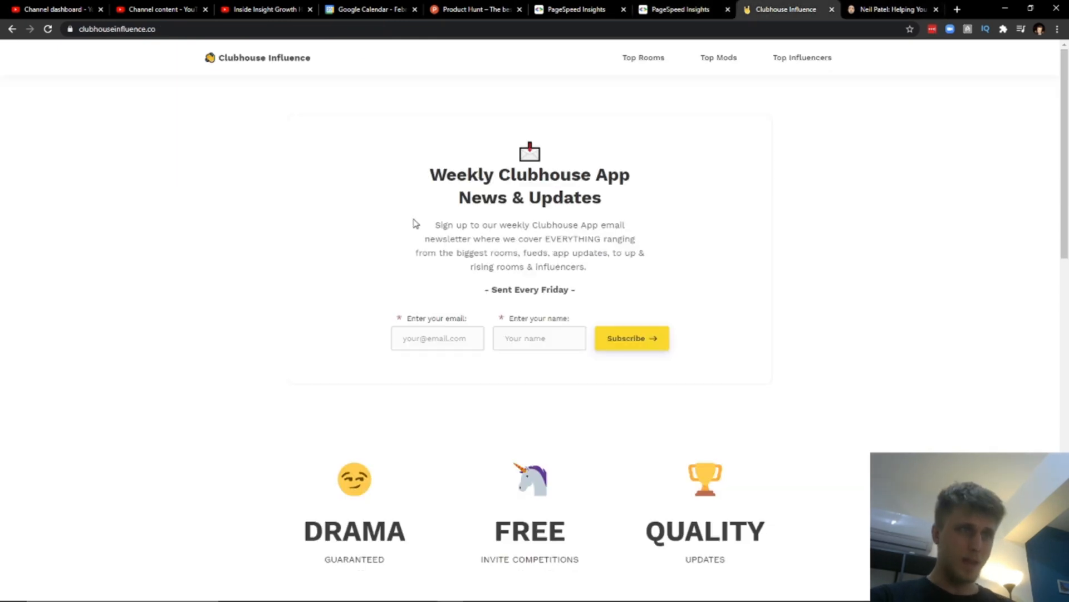
{"action": "scroll", "scroll_direction": "down", "scroll_amount": 3}
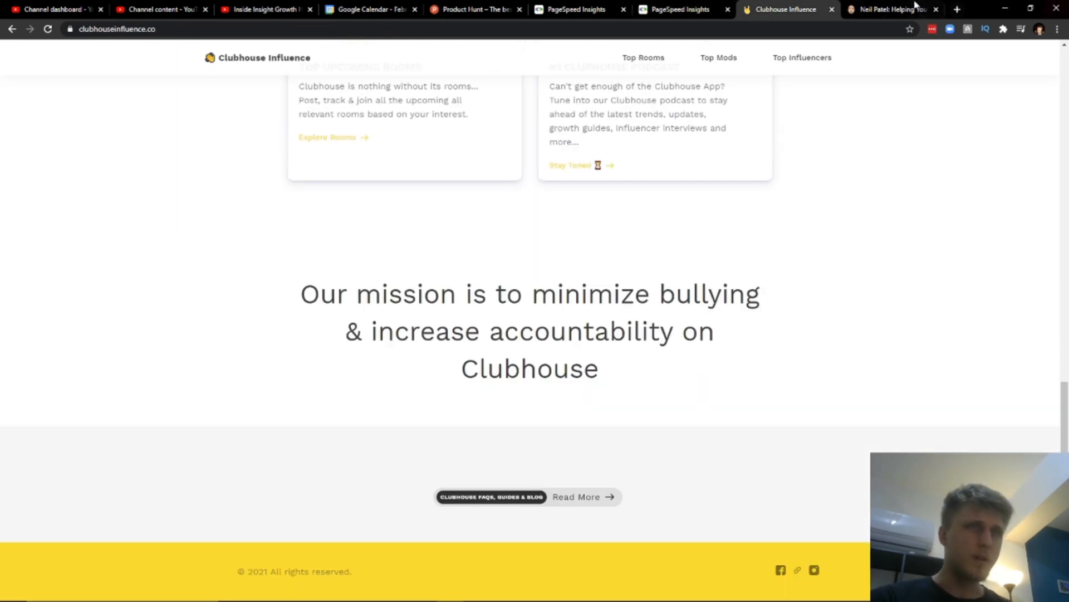
{"action": "left_click", "coordinate": [892, 9]}
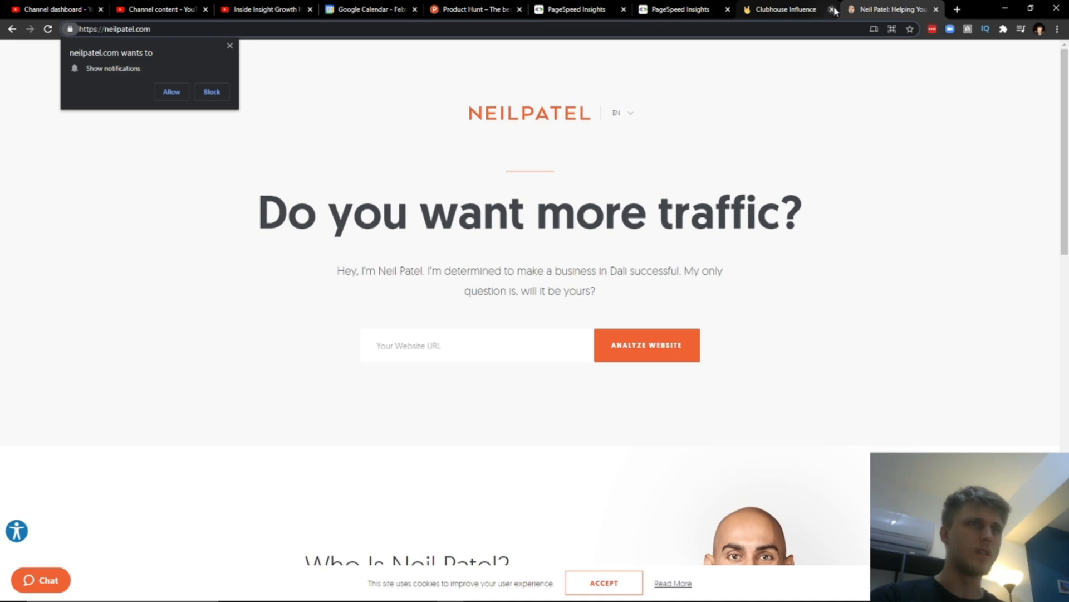
Step: Load nationwiderealestateinvestment.club and scroll its landing page
{"action": "type", "text": "nationwiderealestateinvestment.club"}
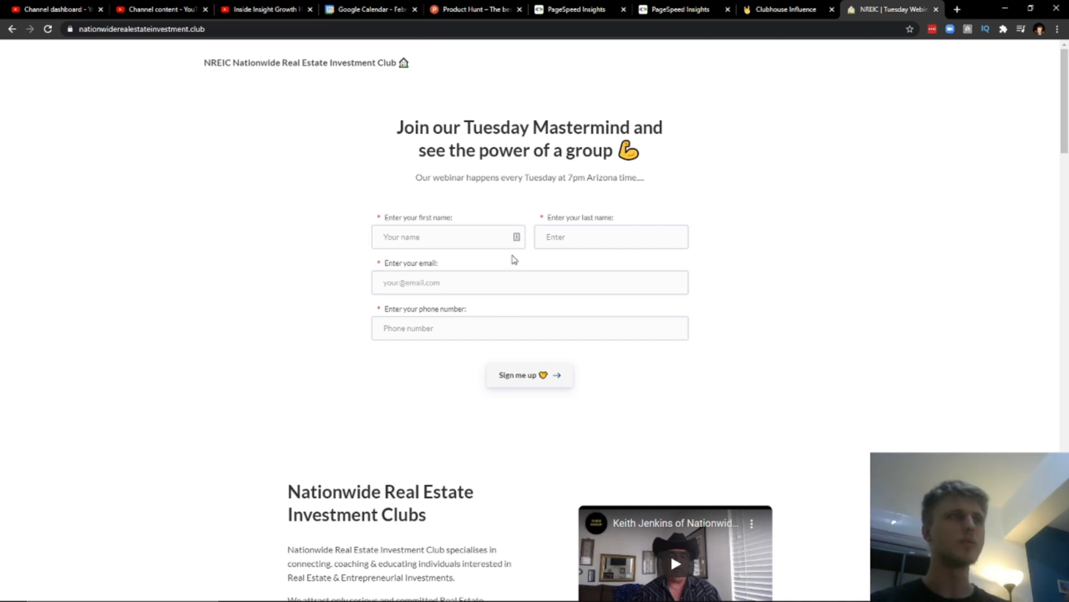
{"action": "mouse_move", "coordinate": [455, 104]}
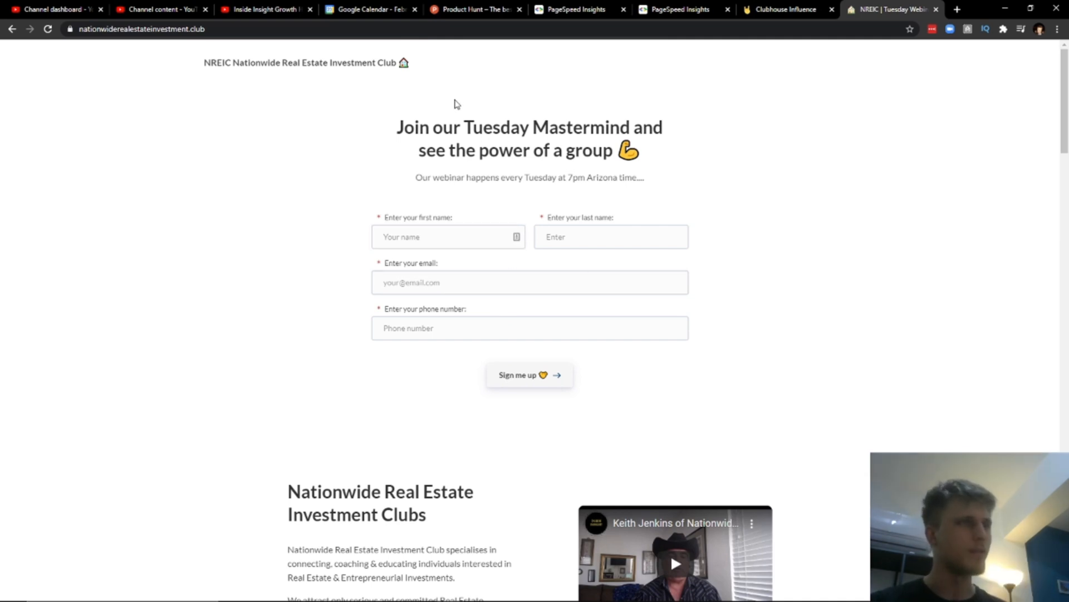
{"action": "scroll", "scroll_direction": "down", "scroll_amount": 3}
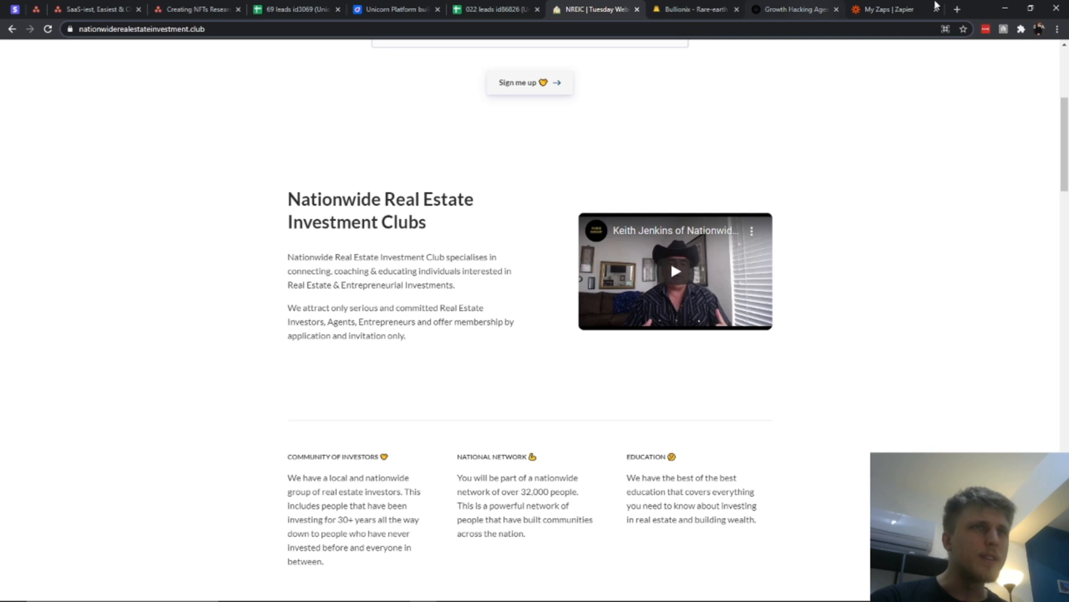
Step: View the Zapier list with the Google Sheets-to-HighLevel lead zap, then return to the NREIC window
{"action": "left_click", "coordinate": [884, 9]}
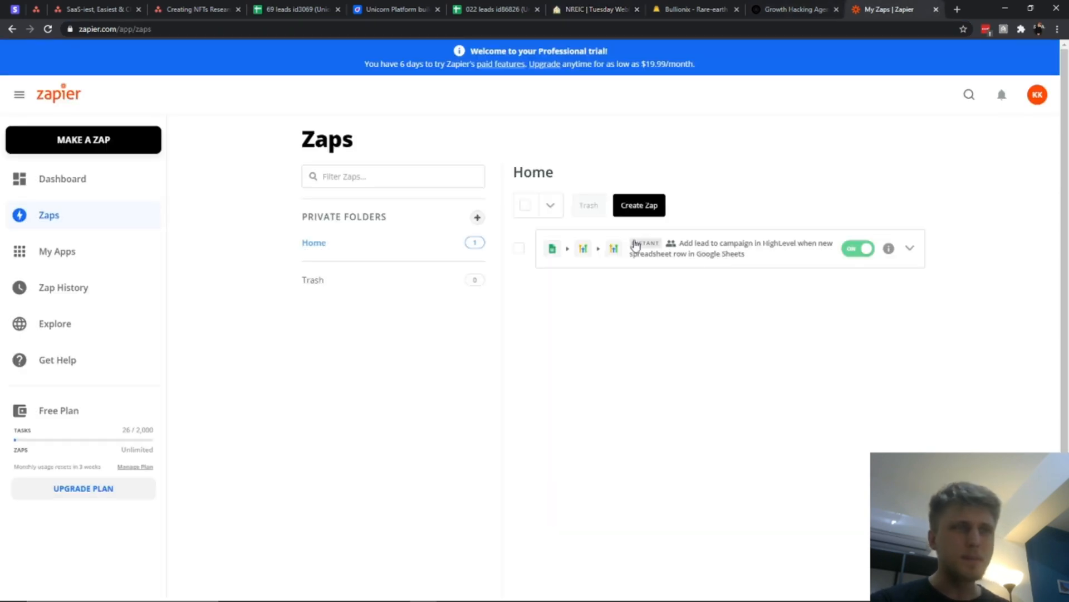
{"action": "mouse_move", "coordinate": [654, 198]}
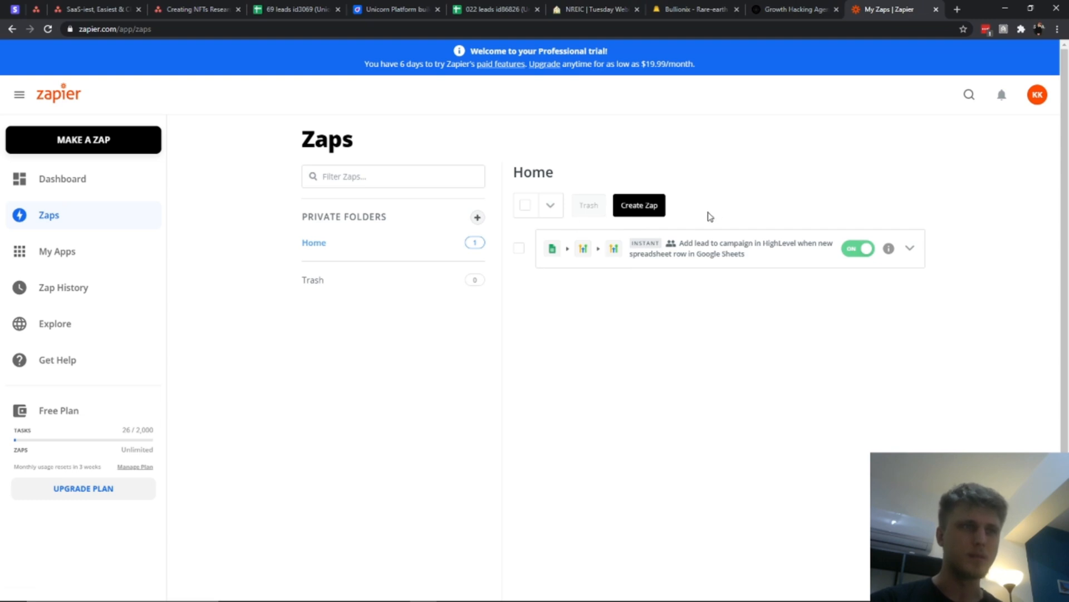
{"action": "mouse_move", "coordinate": [696, 260]}
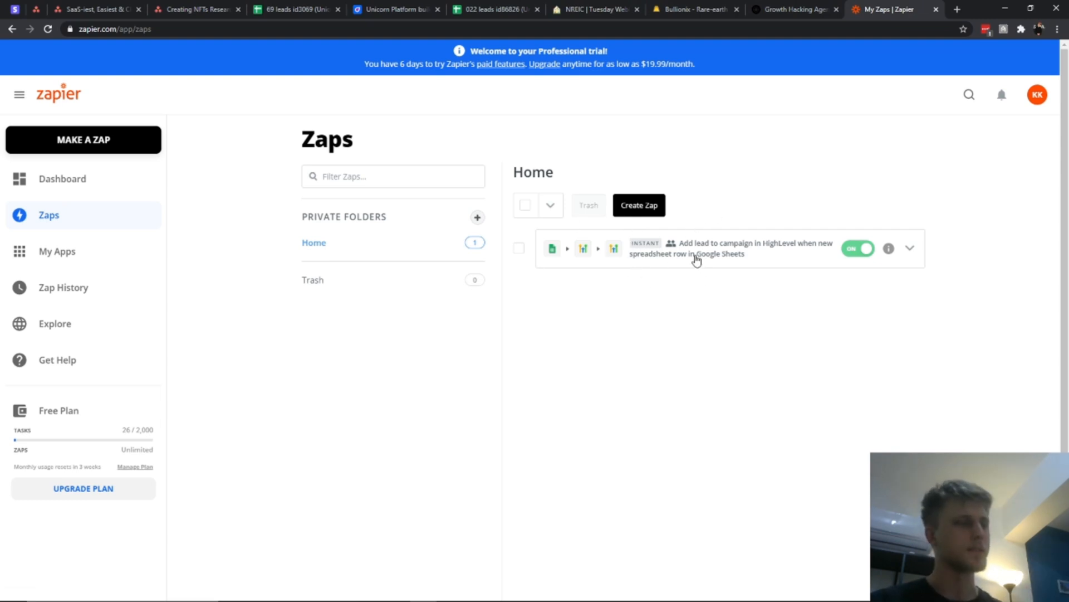
{"action": "key", "text": "alt+tab"}
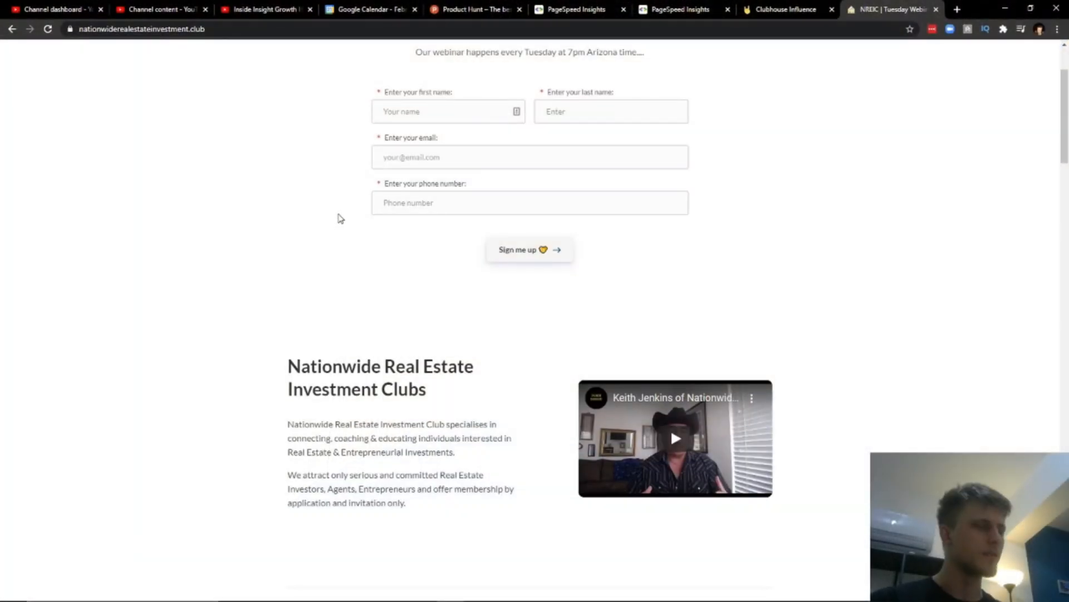
Step: Switch back to the Zapier window and bring up the Unicorn Platform account pricing page
{"action": "key", "text": "alt+tab"}
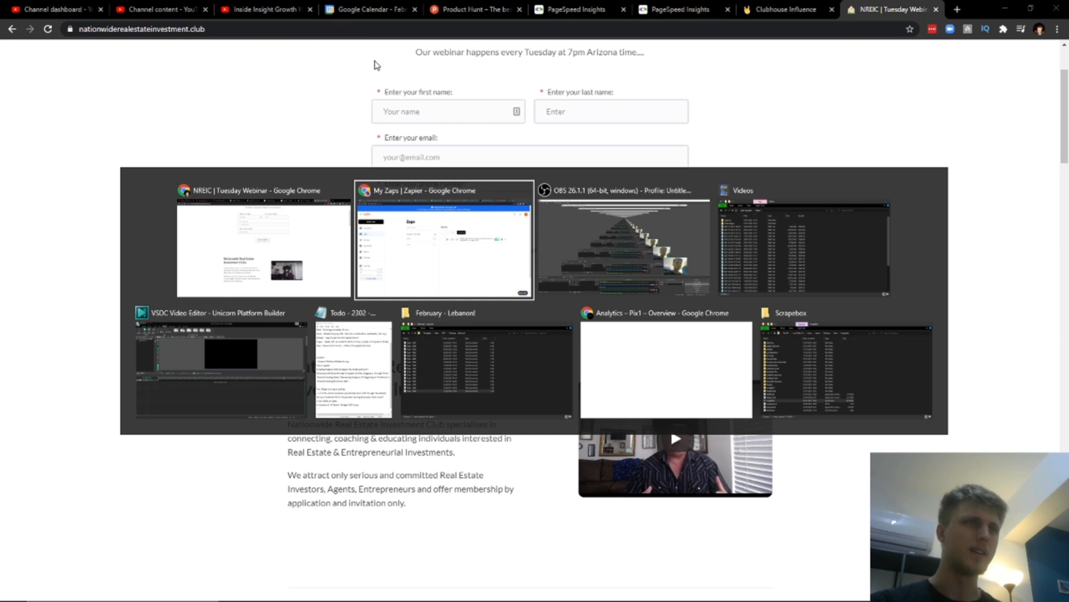
{"action": "mouse_move", "coordinate": [367, 140]}
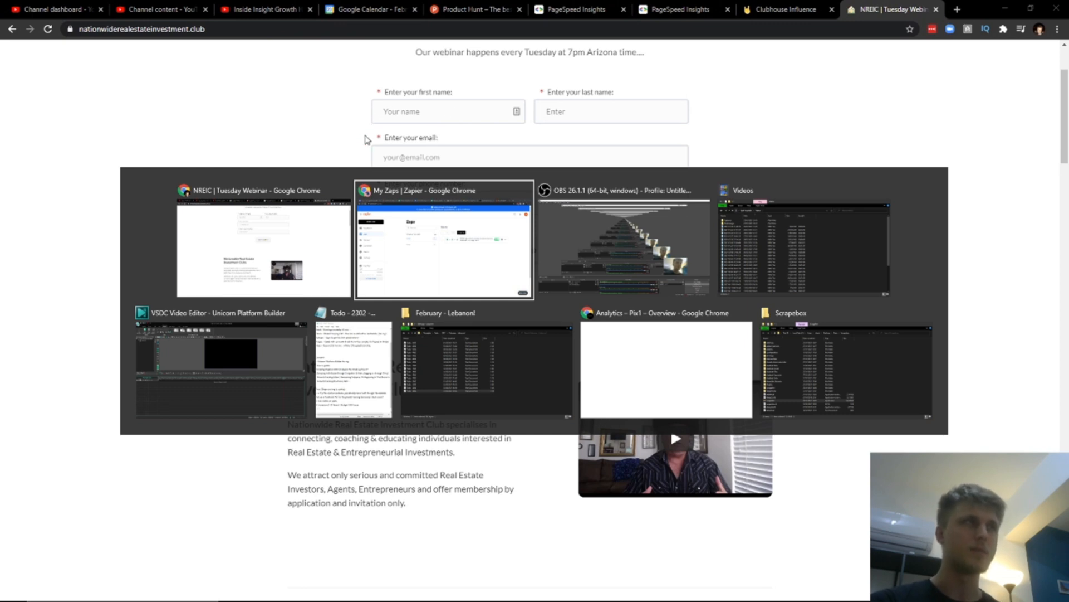
{"action": "mouse_move", "coordinate": [340, 153]}
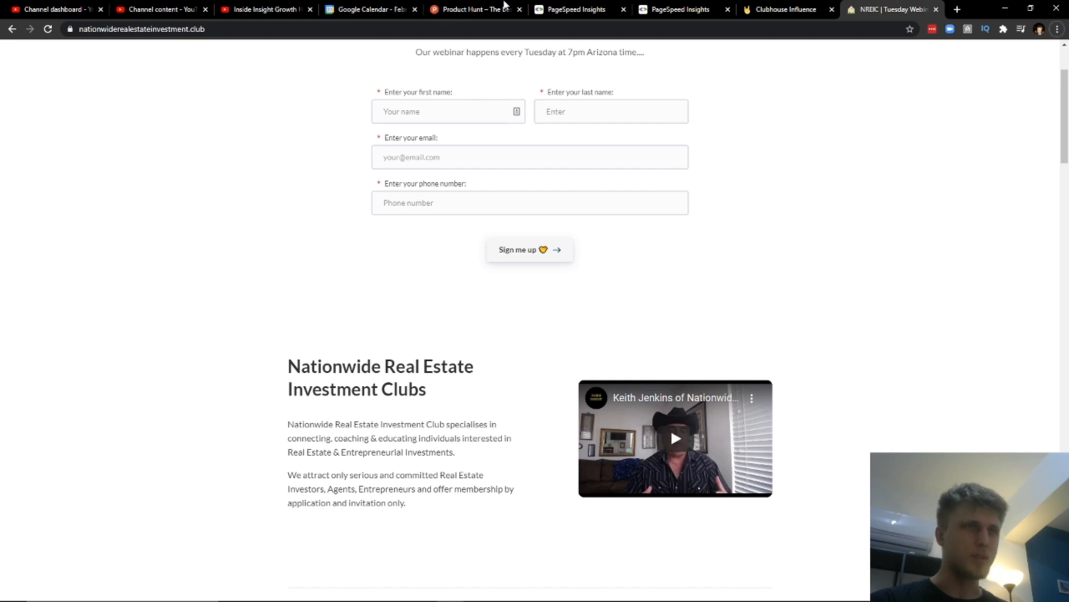
{"action": "left_click", "coordinate": [887, 10]}
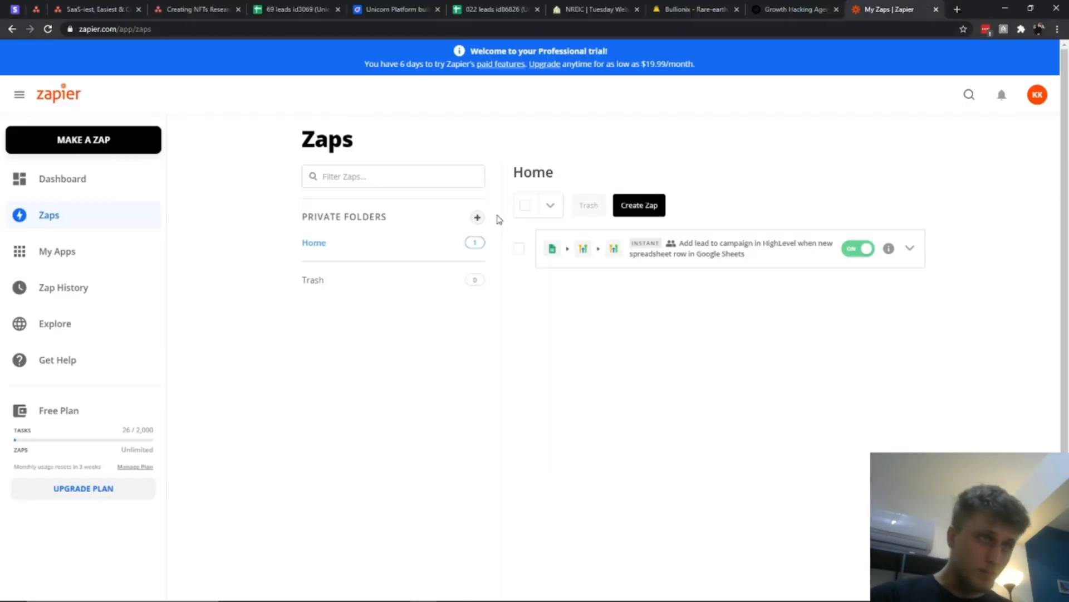
{"action": "left_click", "coordinate": [395, 9]}
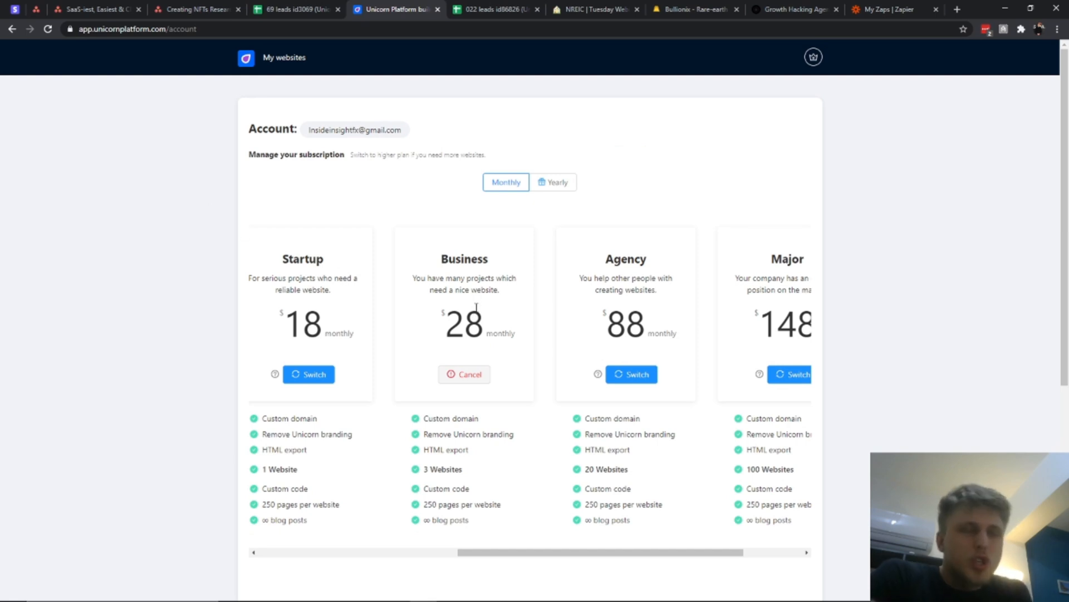
{"action": "mouse_move", "coordinate": [230, 437]}
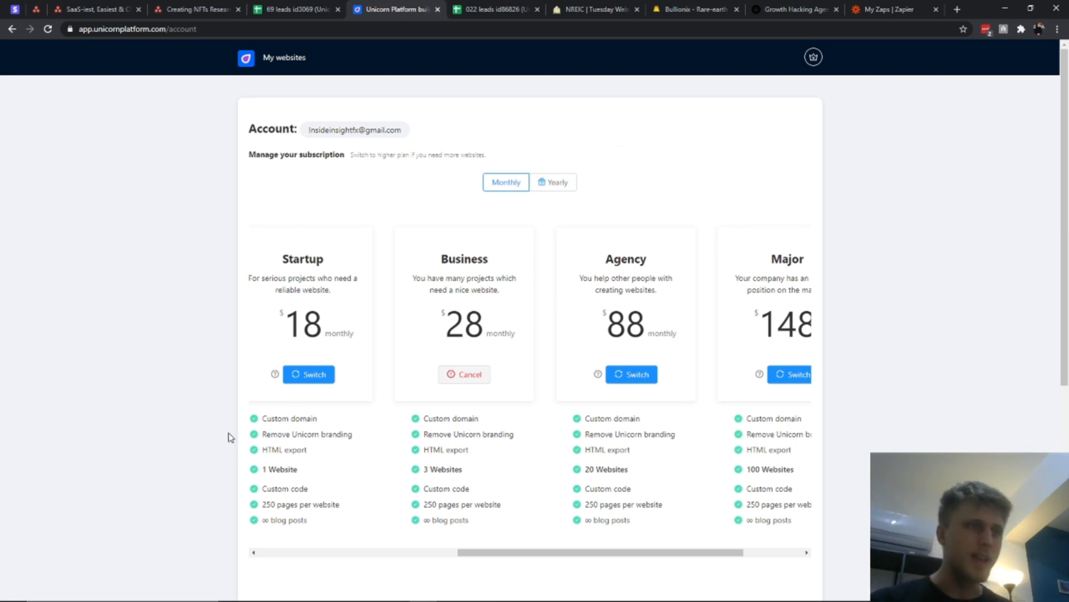
{"action": "mouse_move", "coordinate": [440, 469]}
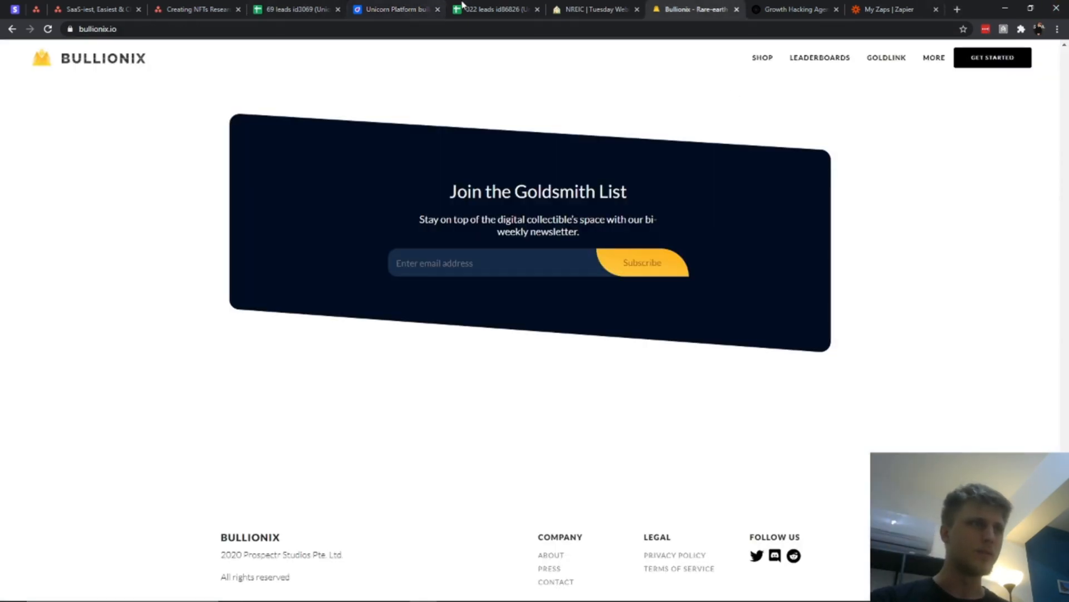
Step: Glance at the live NREIC site, then go from the subscription page to My websites
{"action": "left_click", "coordinate": [393, 9]}
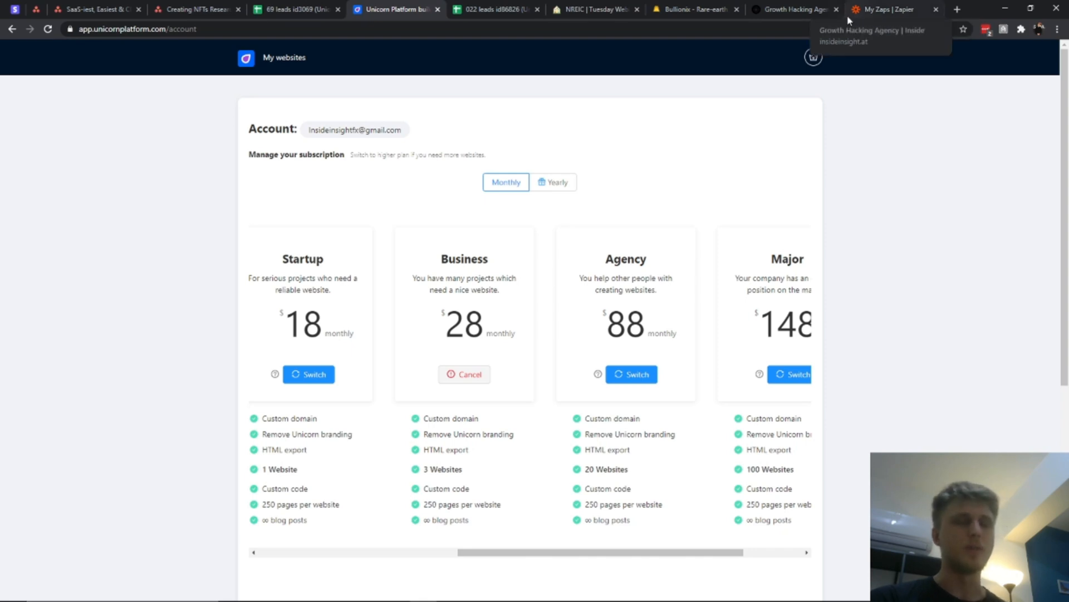
{"action": "mouse_move", "coordinate": [442, 302]}
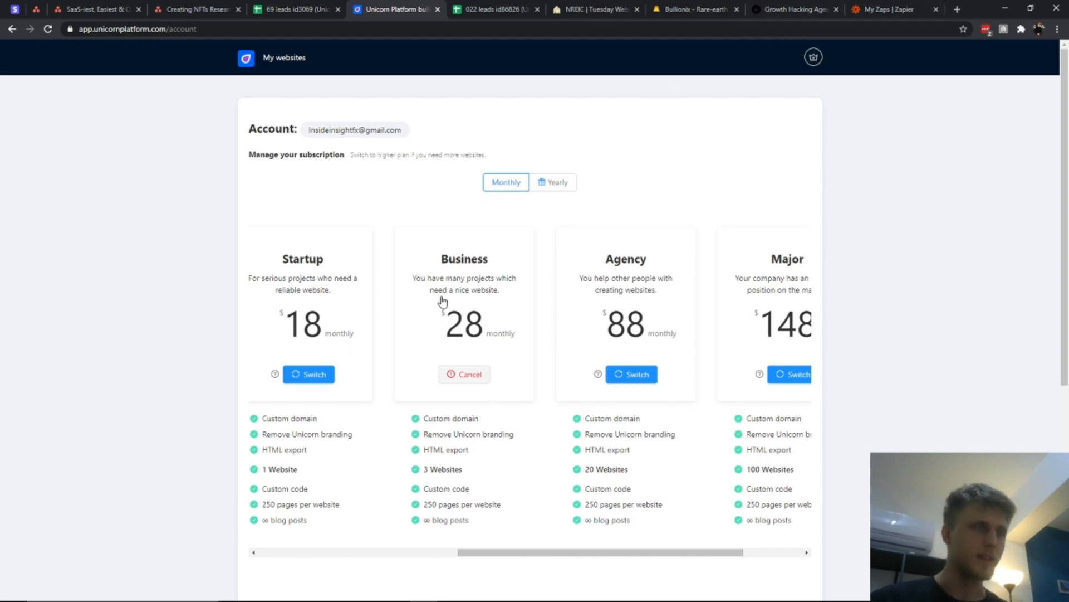
{"action": "left_click", "coordinate": [595, 9]}
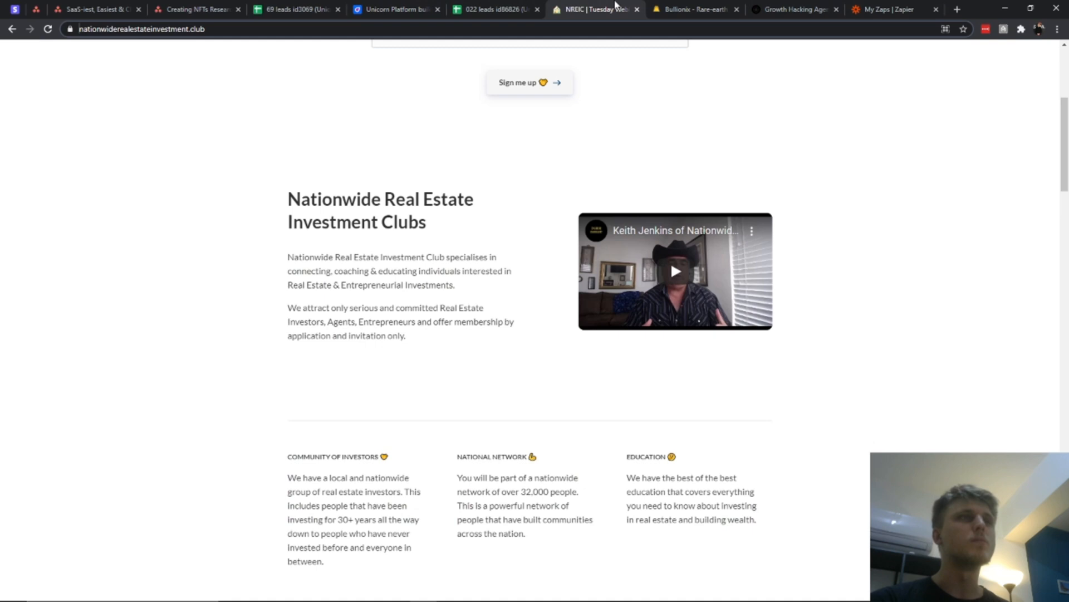
{"action": "left_click", "coordinate": [396, 9]}
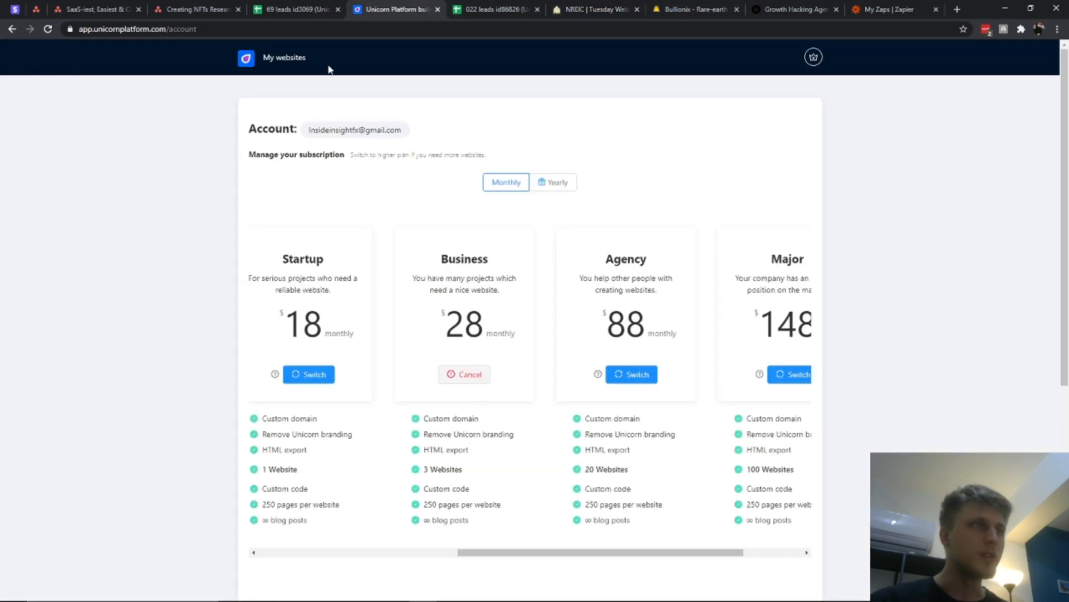
{"action": "left_click", "coordinate": [284, 56]}
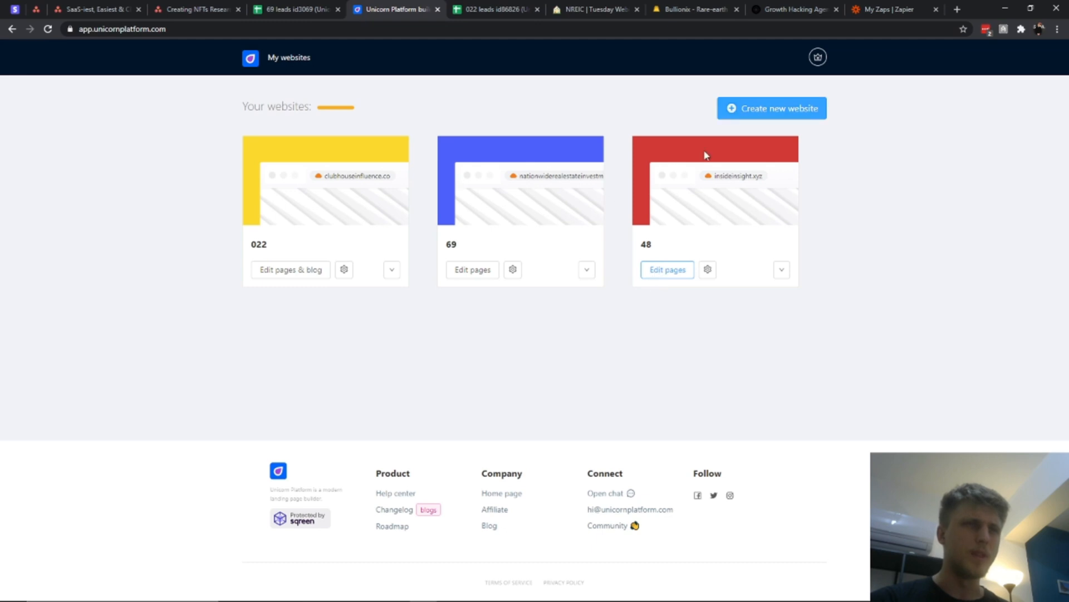
Step: Edit the 48 site's page and insert the Strong Base for Sustainable Growth features section
{"action": "left_click", "coordinate": [666, 269]}
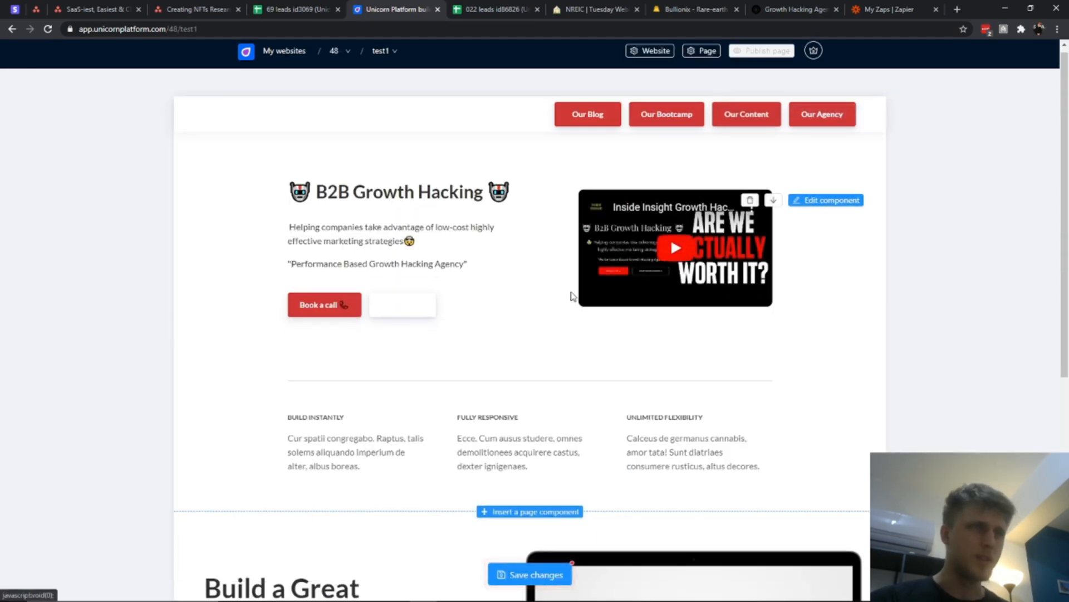
{"action": "scroll", "scroll_direction": "down", "scroll_amount": 3}
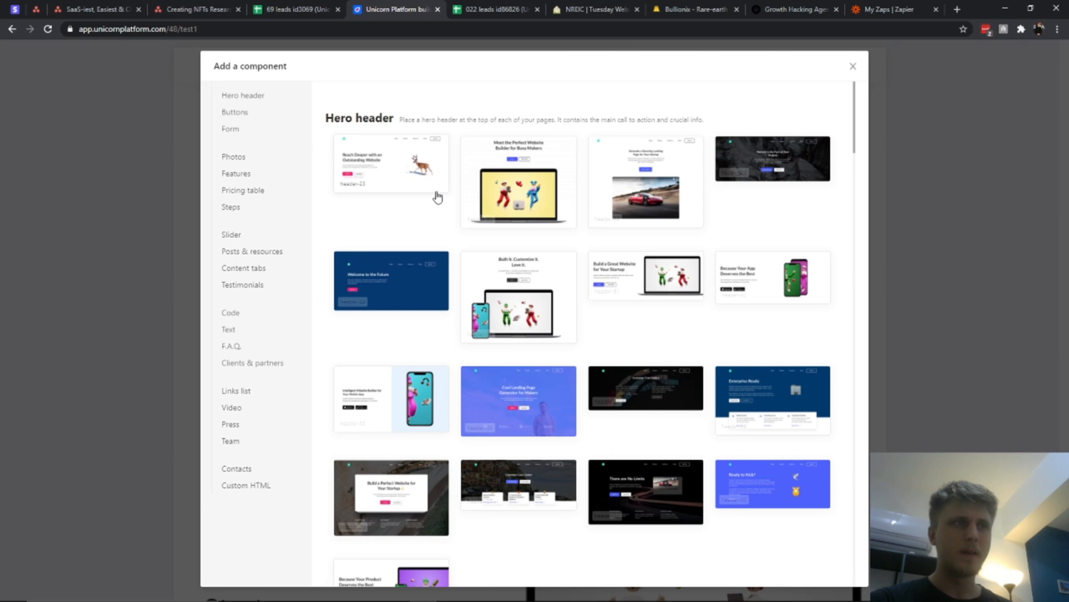
{"action": "mouse_move", "coordinate": [424, 207]}
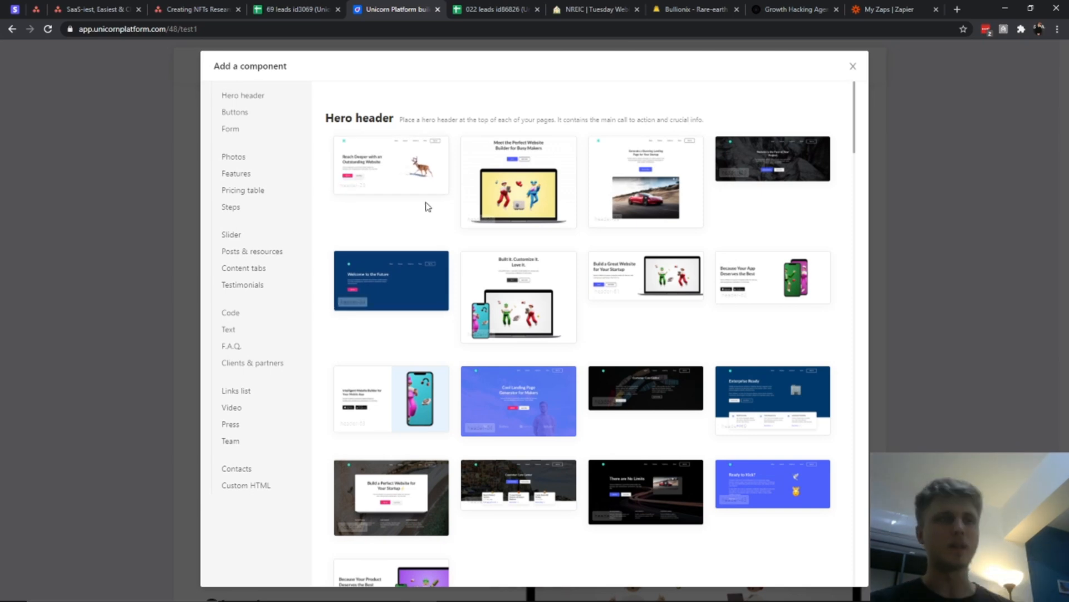
{"action": "scroll", "scroll_direction": "down", "scroll_amount": 3}
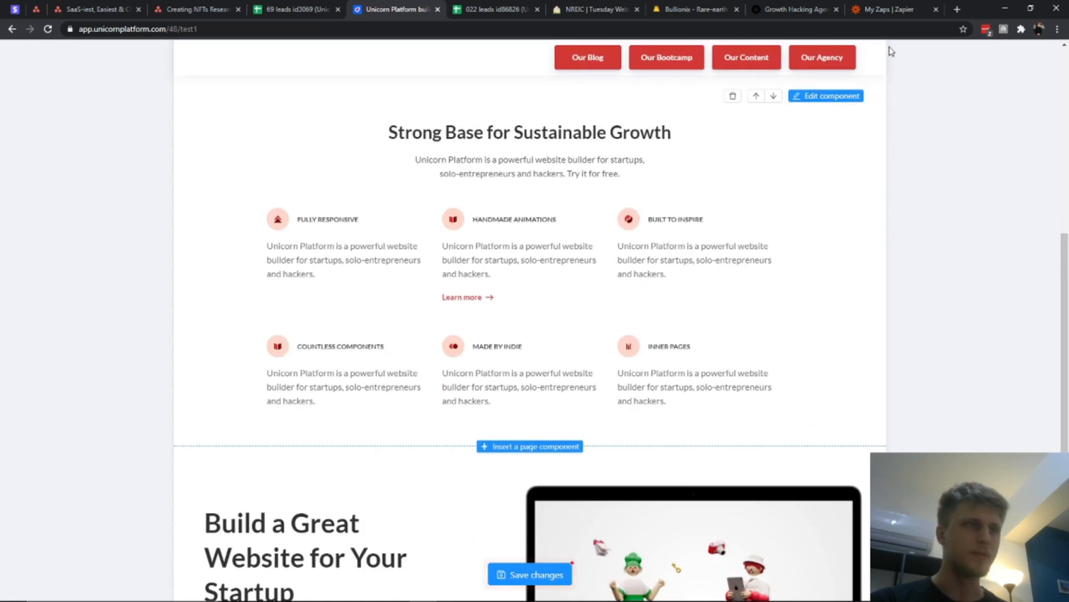
{"action": "mouse_move", "coordinate": [104, 233]}
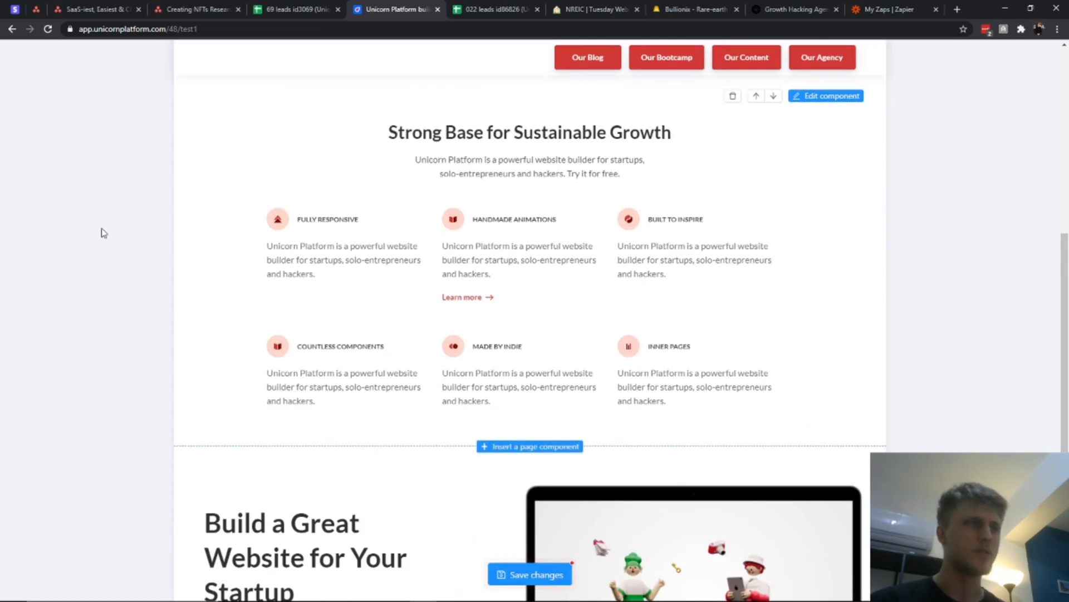
{"action": "mouse_move", "coordinate": [557, 451]}
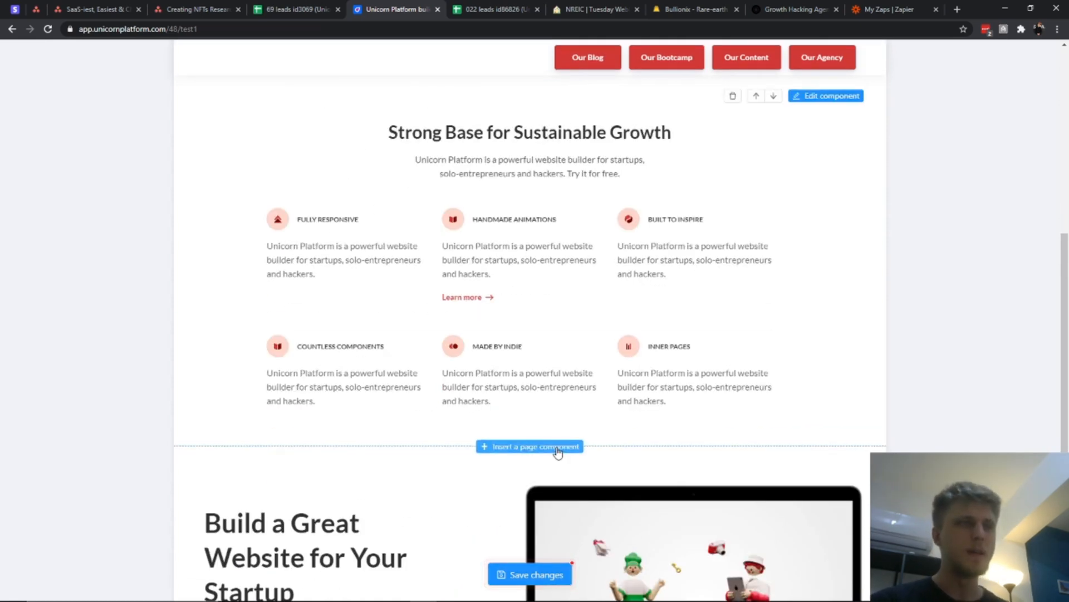
Step: Insert a Learn & Get Inspired posts section below the features and view its settings
{"action": "left_click", "coordinate": [529, 446]}
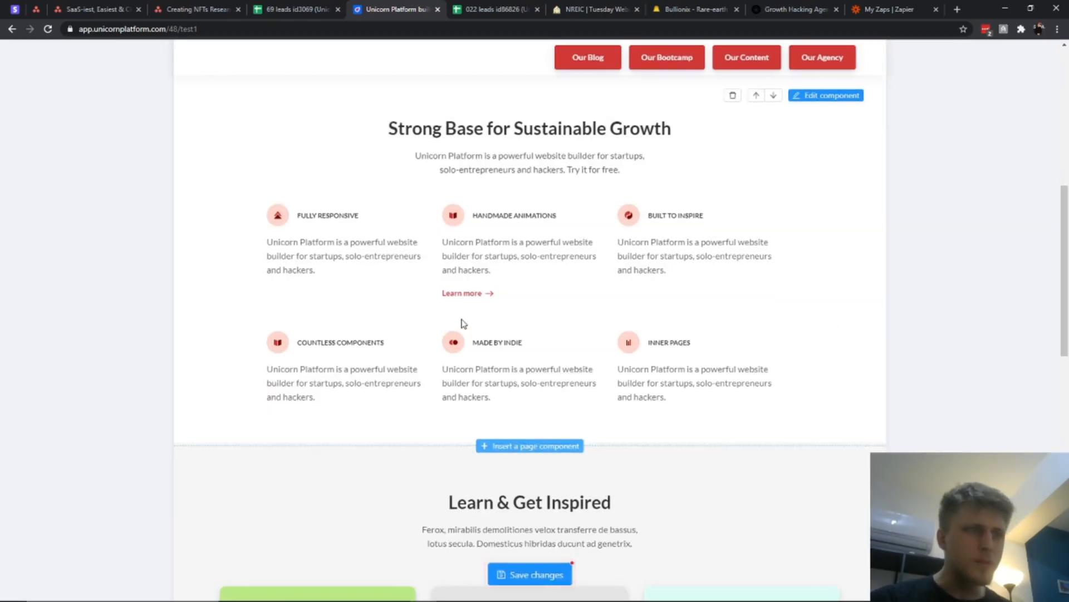
{"action": "scroll", "scroll_direction": "down", "scroll_amount": 3}
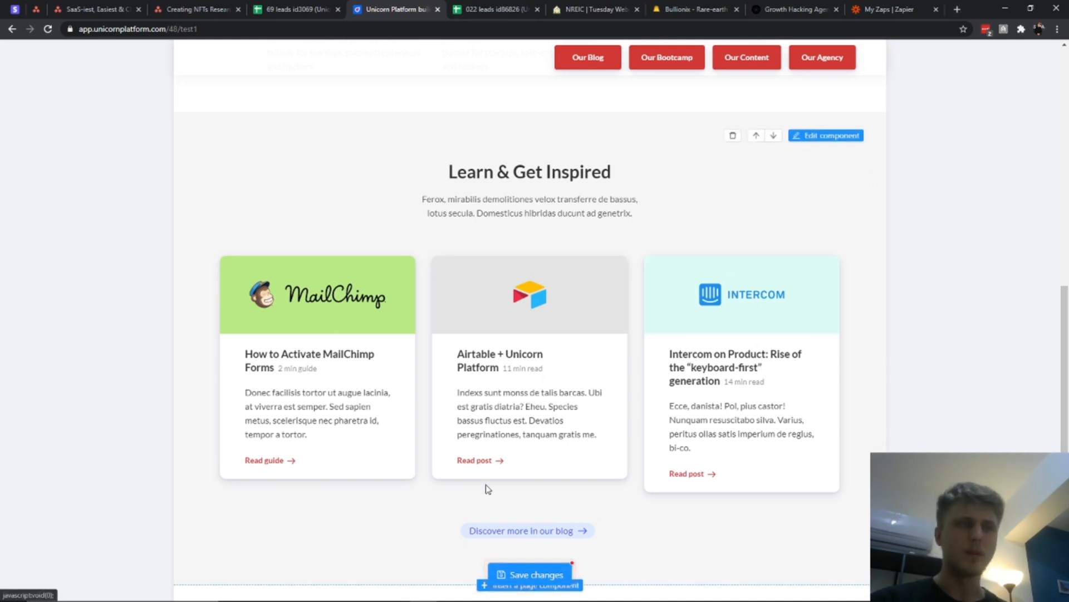
{"action": "scroll", "scroll_direction": "down", "scroll_amount": 3}
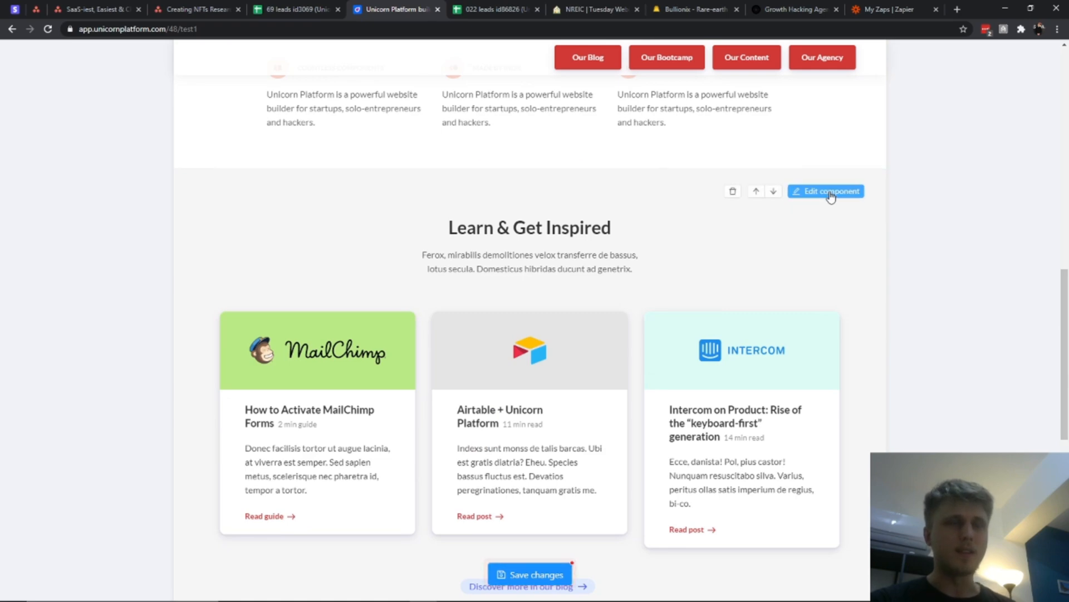
{"action": "left_click", "coordinate": [825, 190]}
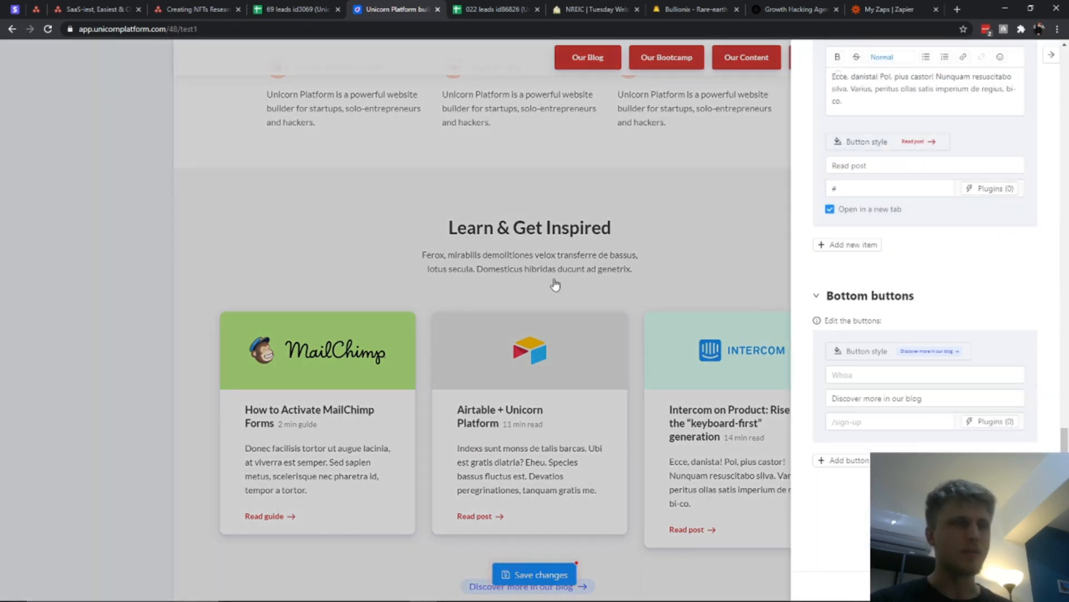
{"action": "scroll", "scroll_direction": "down", "scroll_amount": 3}
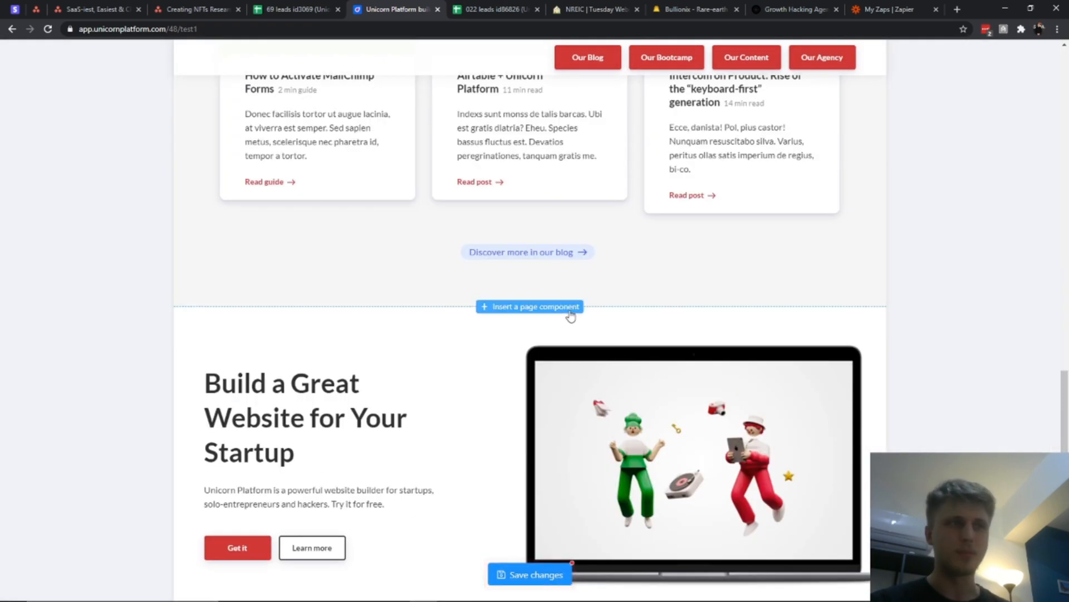
Step: Insert a speech-bubble testimonial section below the blog posts
{"action": "left_click", "coordinate": [529, 305]}
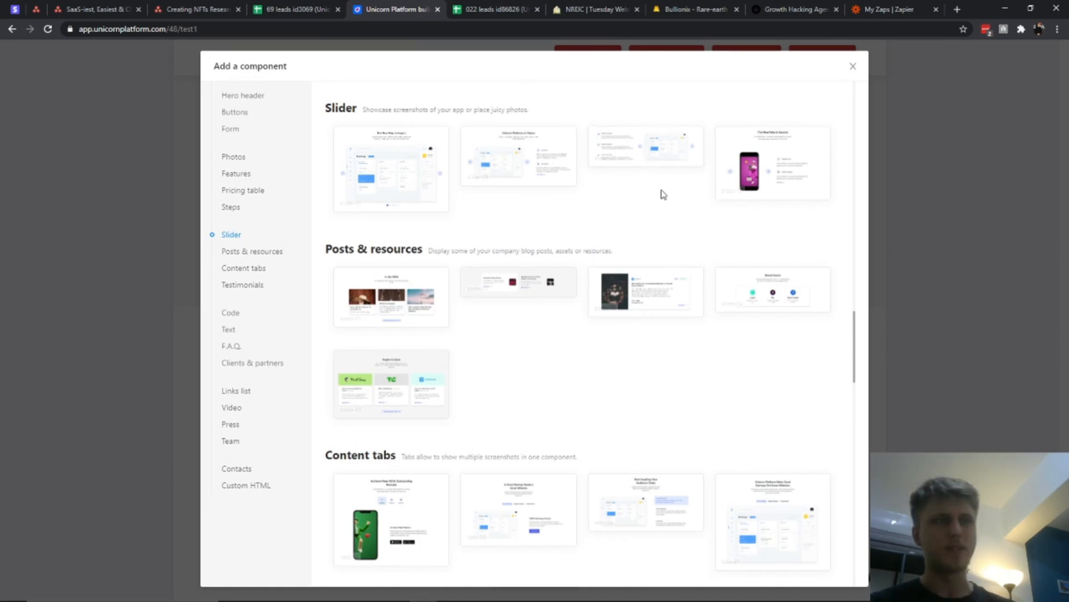
{"action": "mouse_move", "coordinate": [636, 174]}
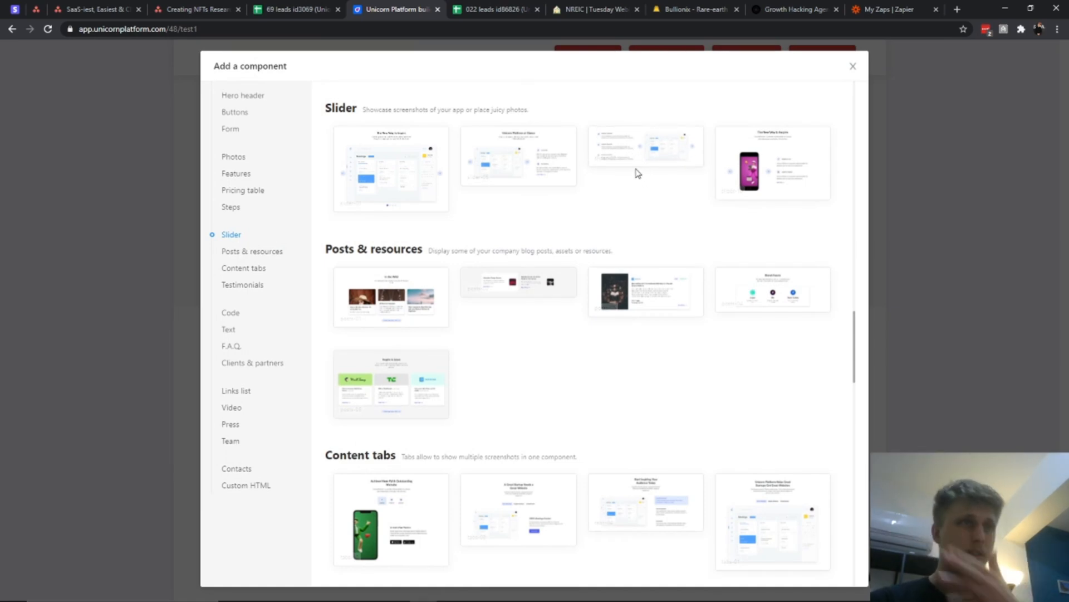
{"action": "left_click", "coordinate": [242, 284]}
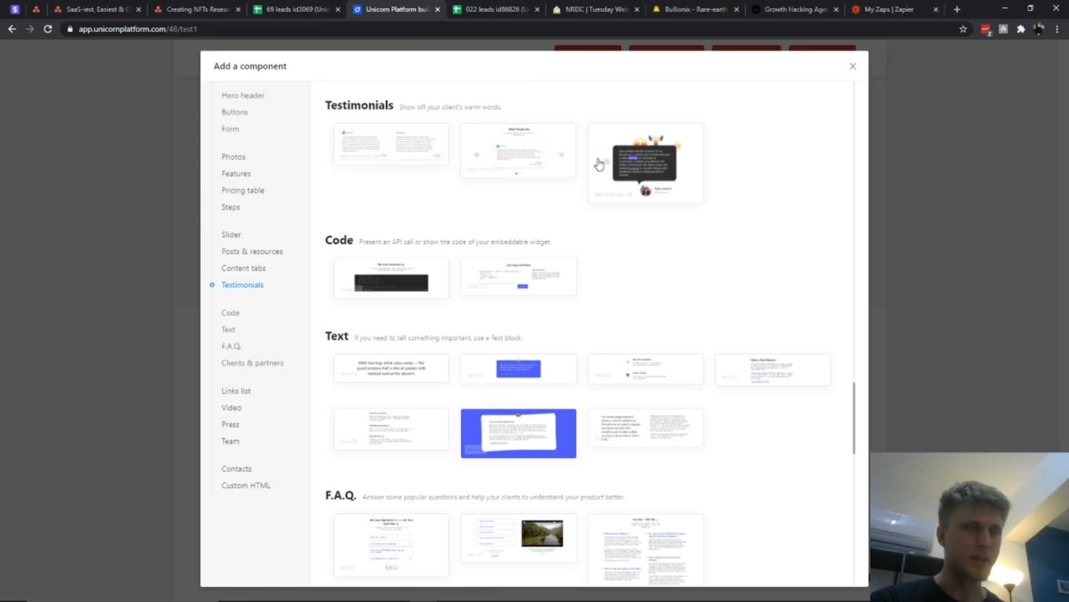
{"action": "left_click", "coordinate": [645, 163]}
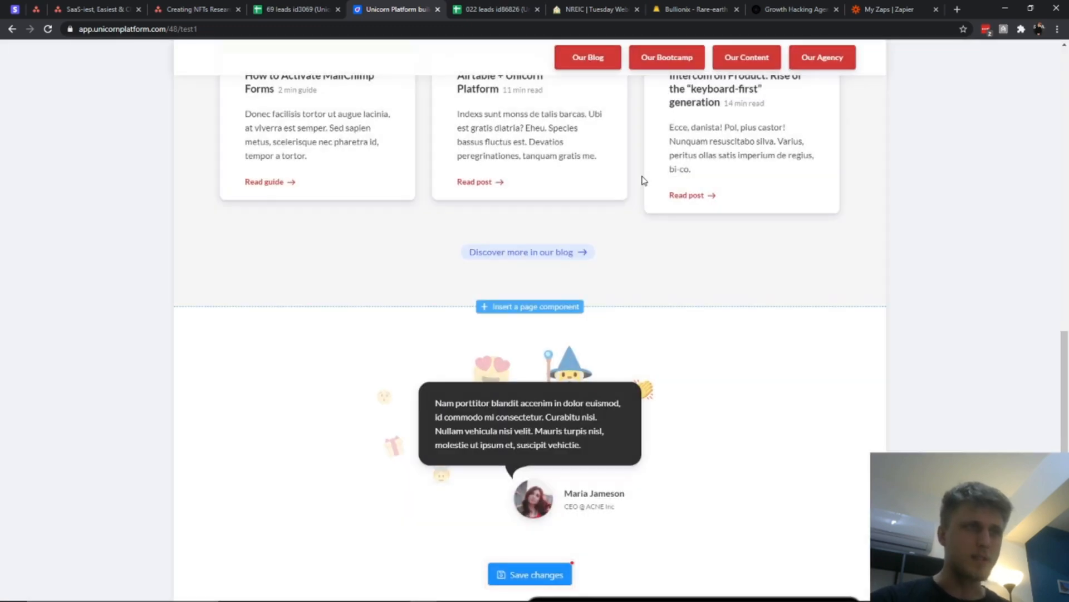
Step: Add a team members section, then a Custom HTML block below it
{"action": "left_click", "coordinate": [530, 306]}
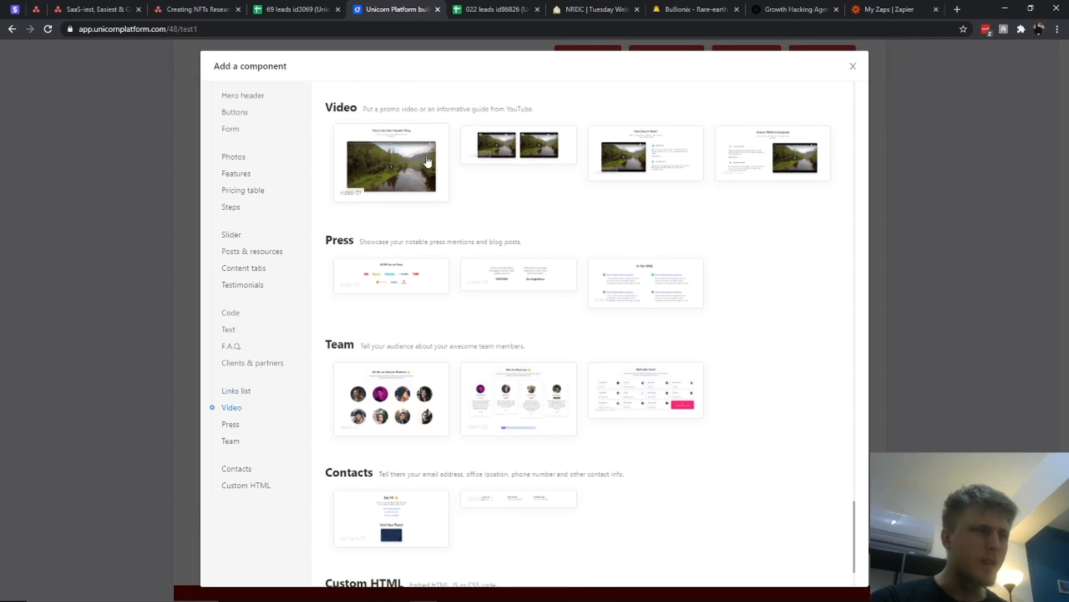
{"action": "scroll", "scroll_direction": "down", "scroll_amount": 3}
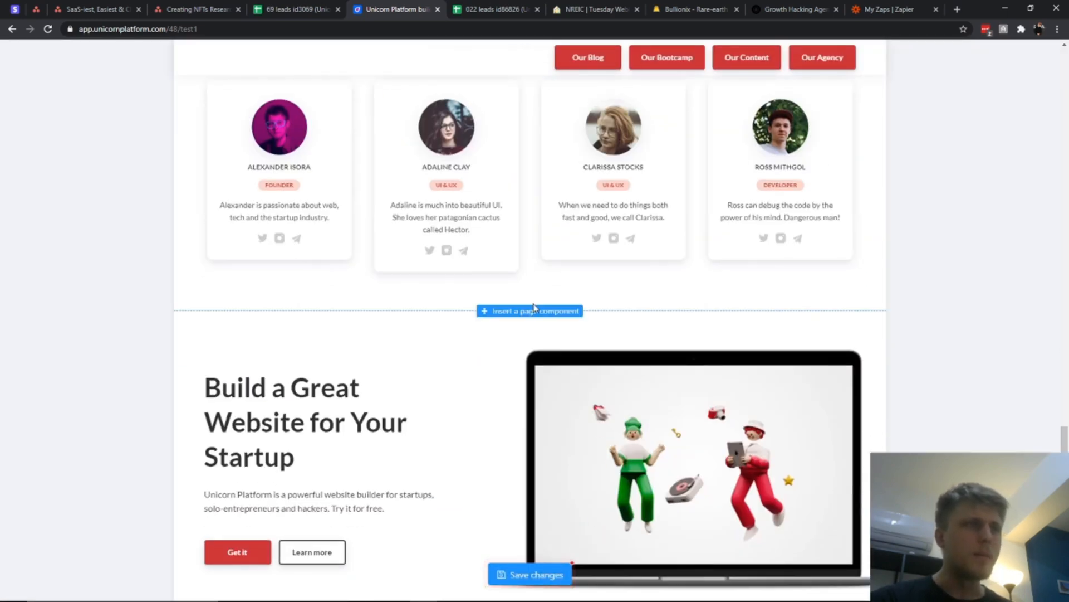
{"action": "left_click", "coordinate": [529, 311]}
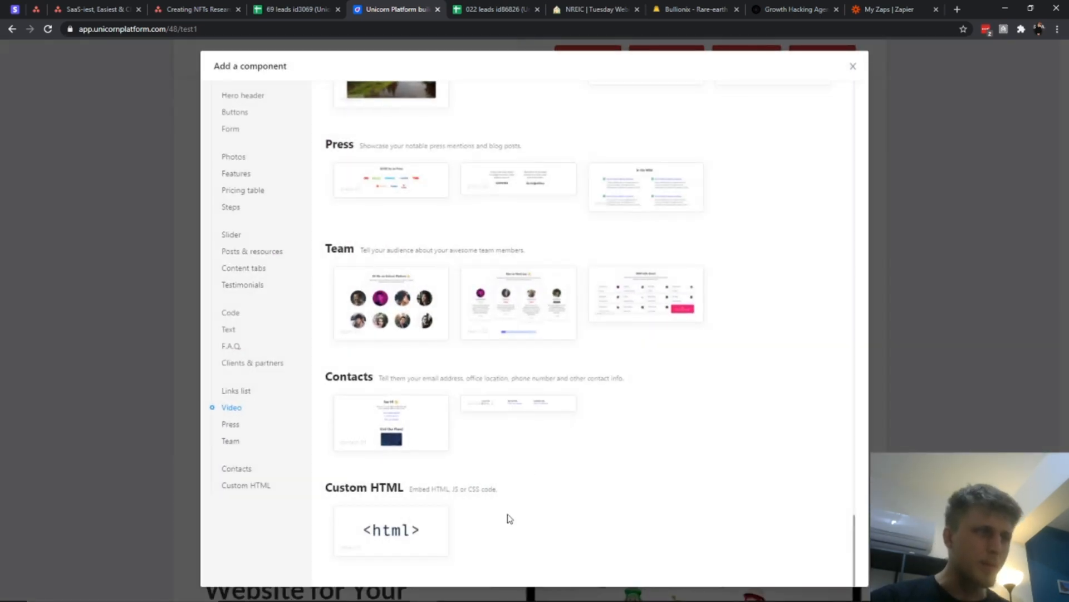
{"action": "left_click", "coordinate": [852, 65]}
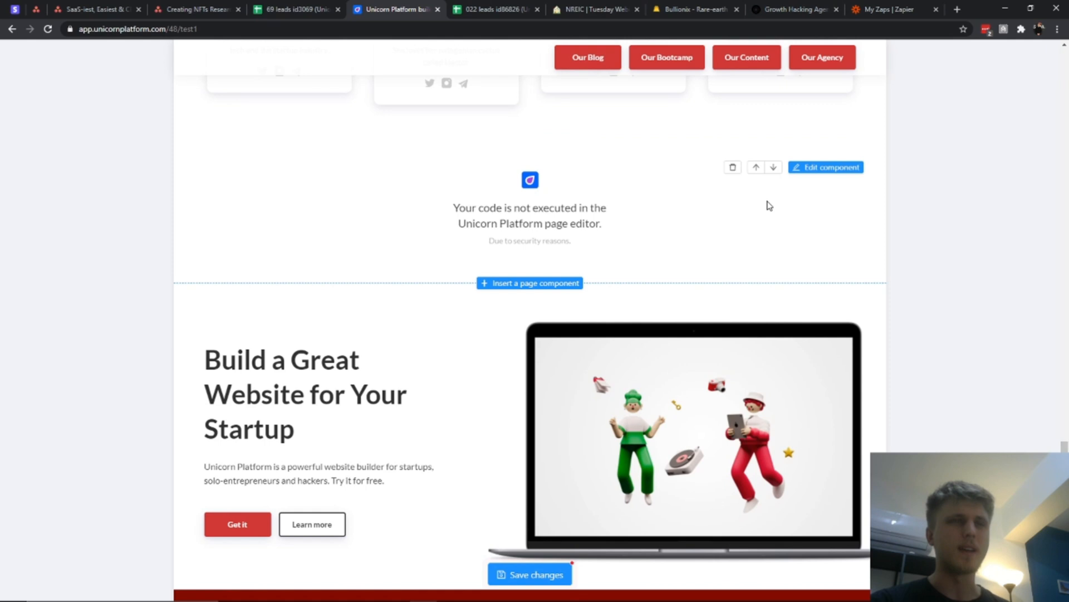
Step: View the Custom HTML block's code, then insert the 'Early stage startup?' plans section above Build a Great Website
{"action": "left_click", "coordinate": [825, 167]}
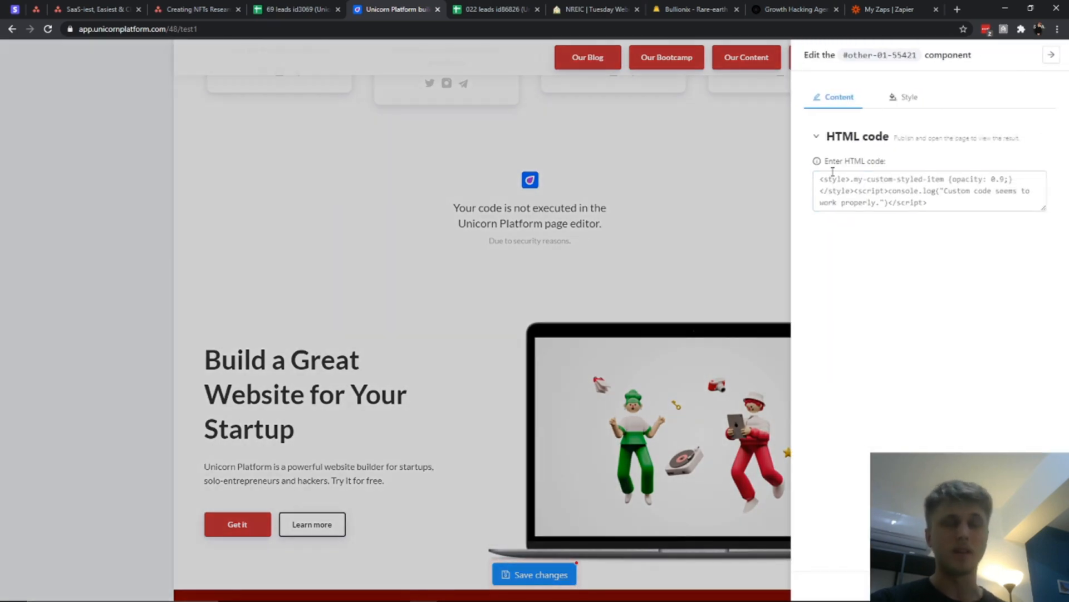
{"action": "left_click", "coordinate": [928, 190]}
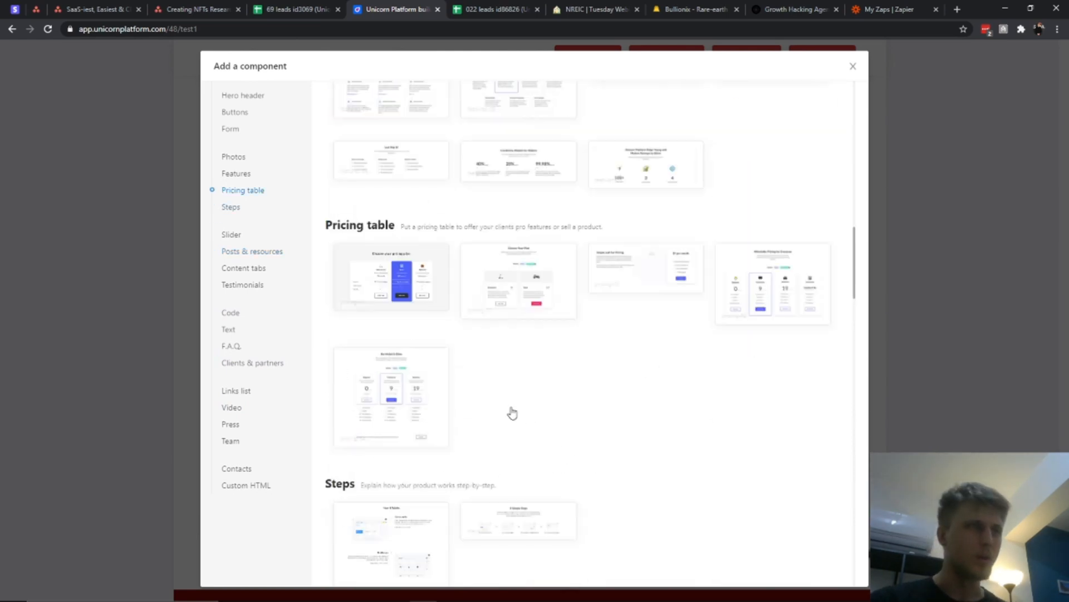
{"action": "left_click", "coordinate": [243, 95]}
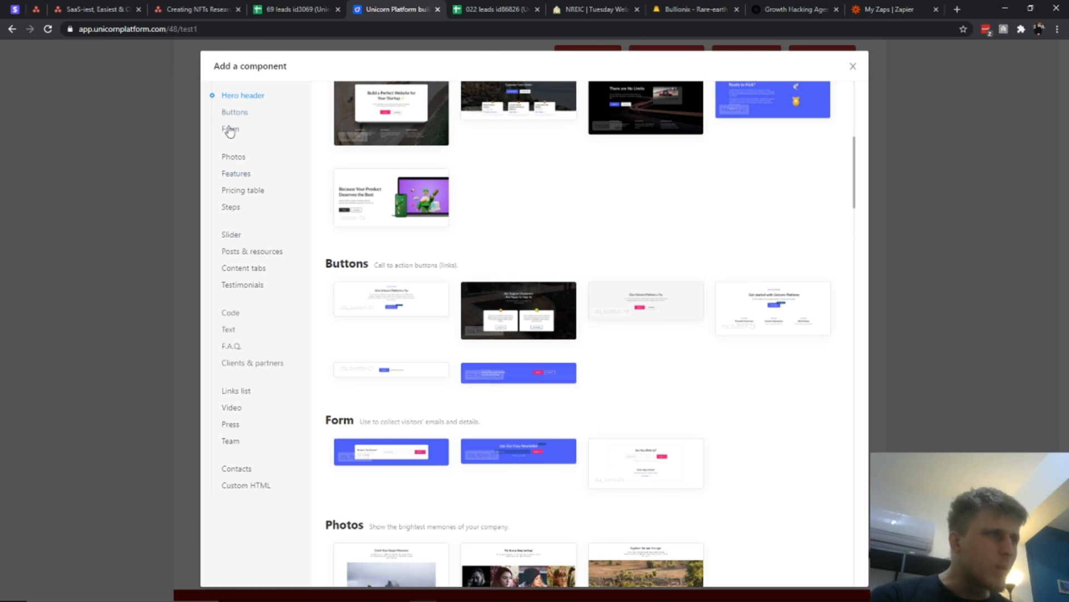
{"action": "left_click", "coordinate": [231, 129]}
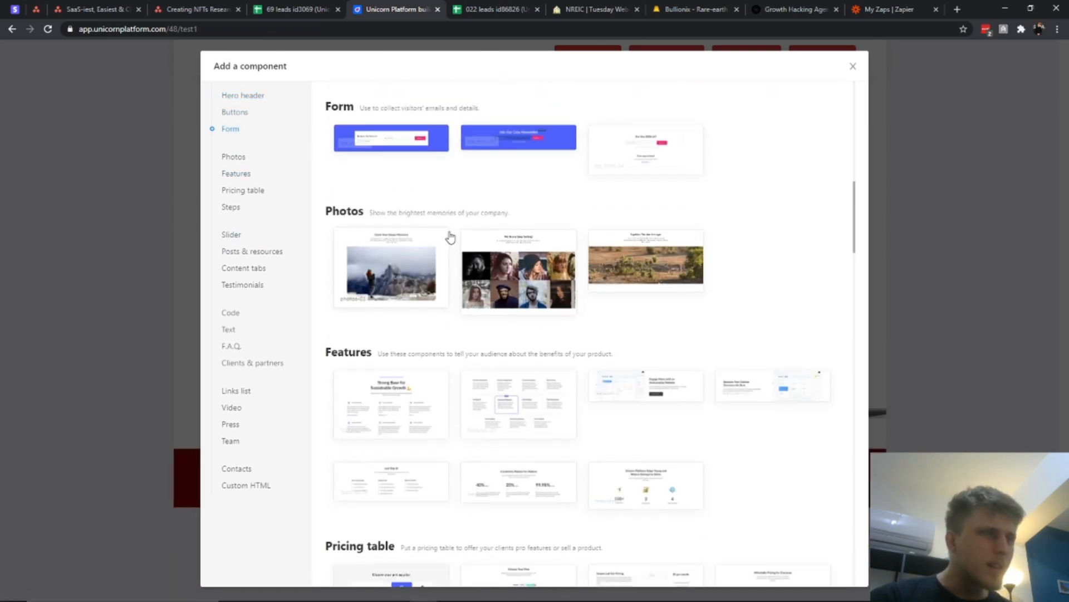
{"action": "left_click", "coordinate": [852, 66]}
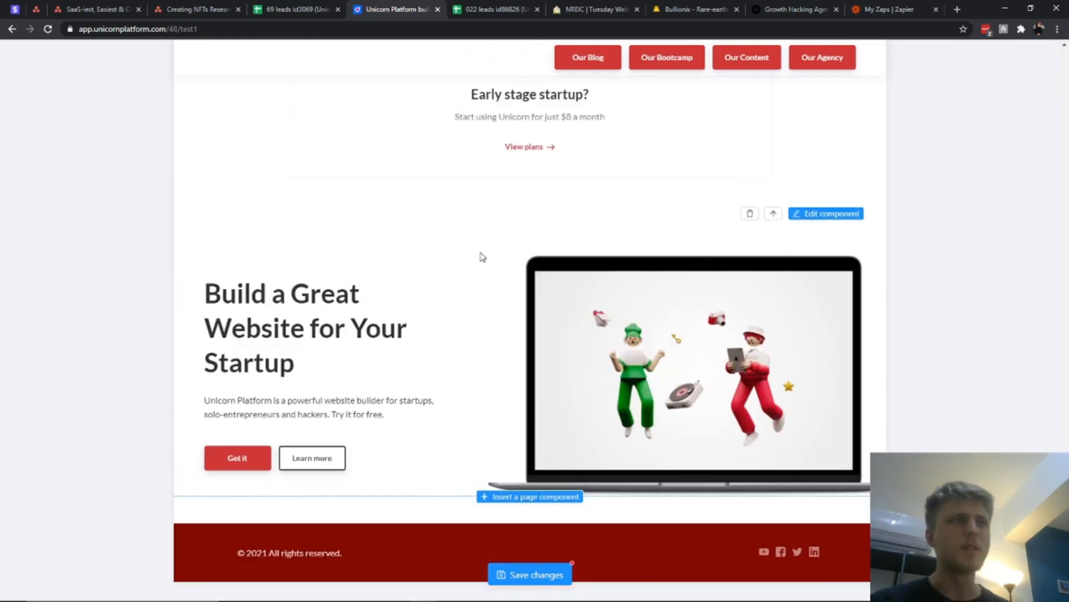